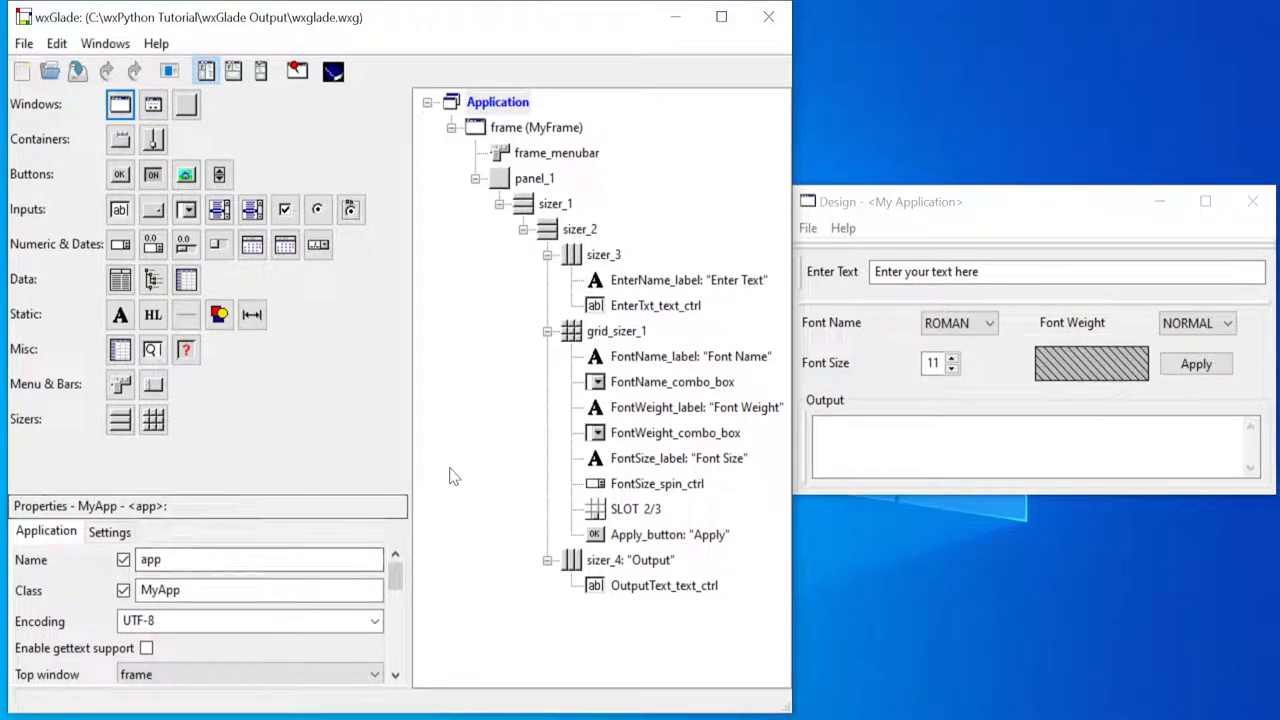
{"action": "mouse_move", "coordinate": [1042, 374]}
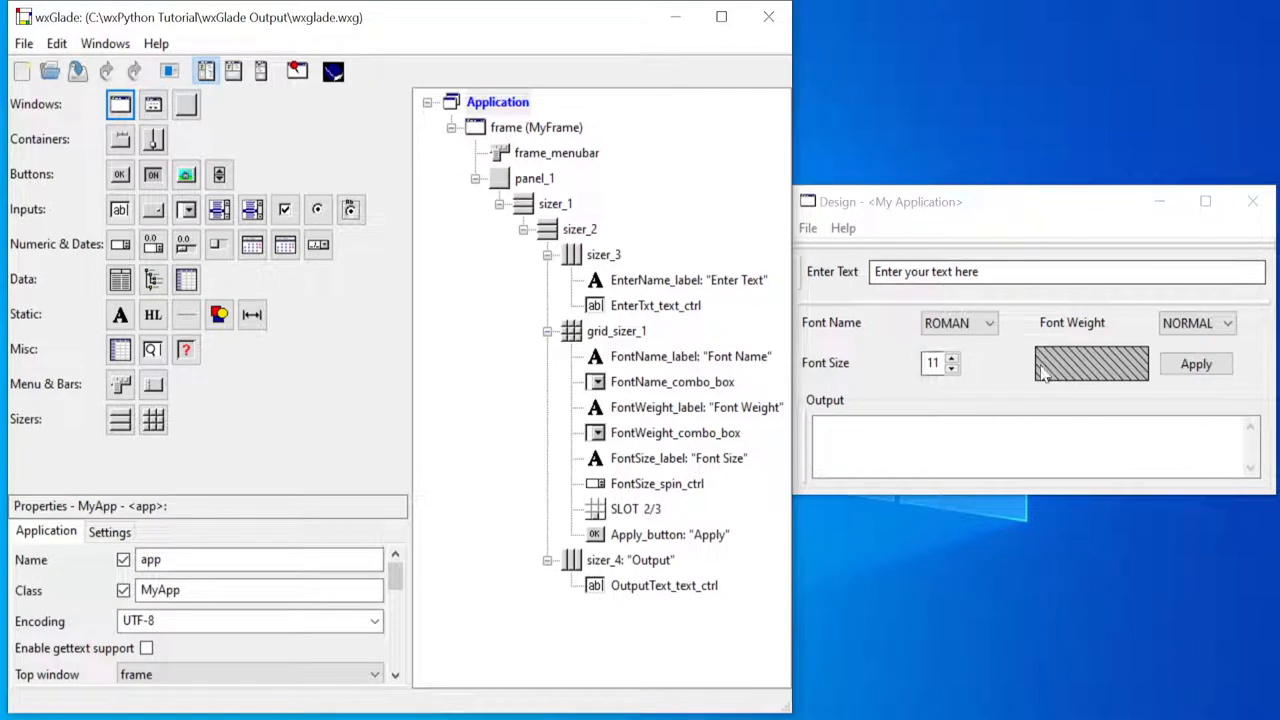
{"action": "mouse_move", "coordinate": [942, 272]}
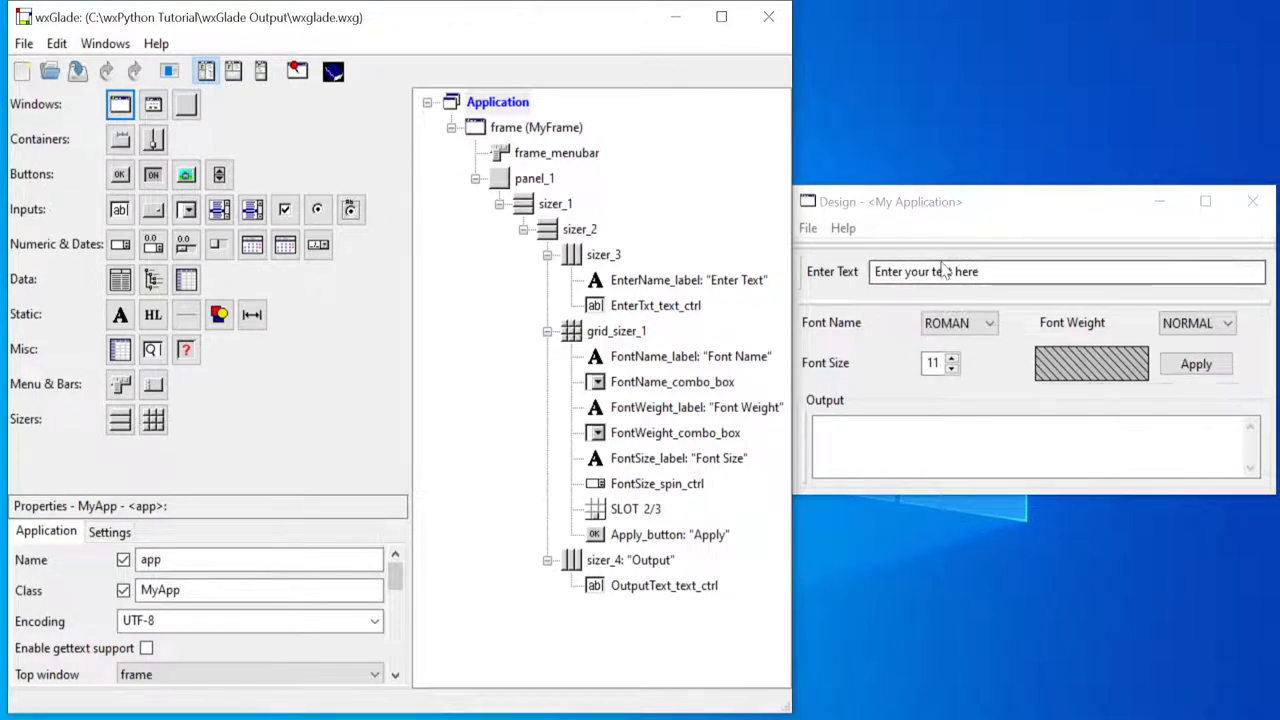
{"action": "mouse_move", "coordinate": [938, 368]}
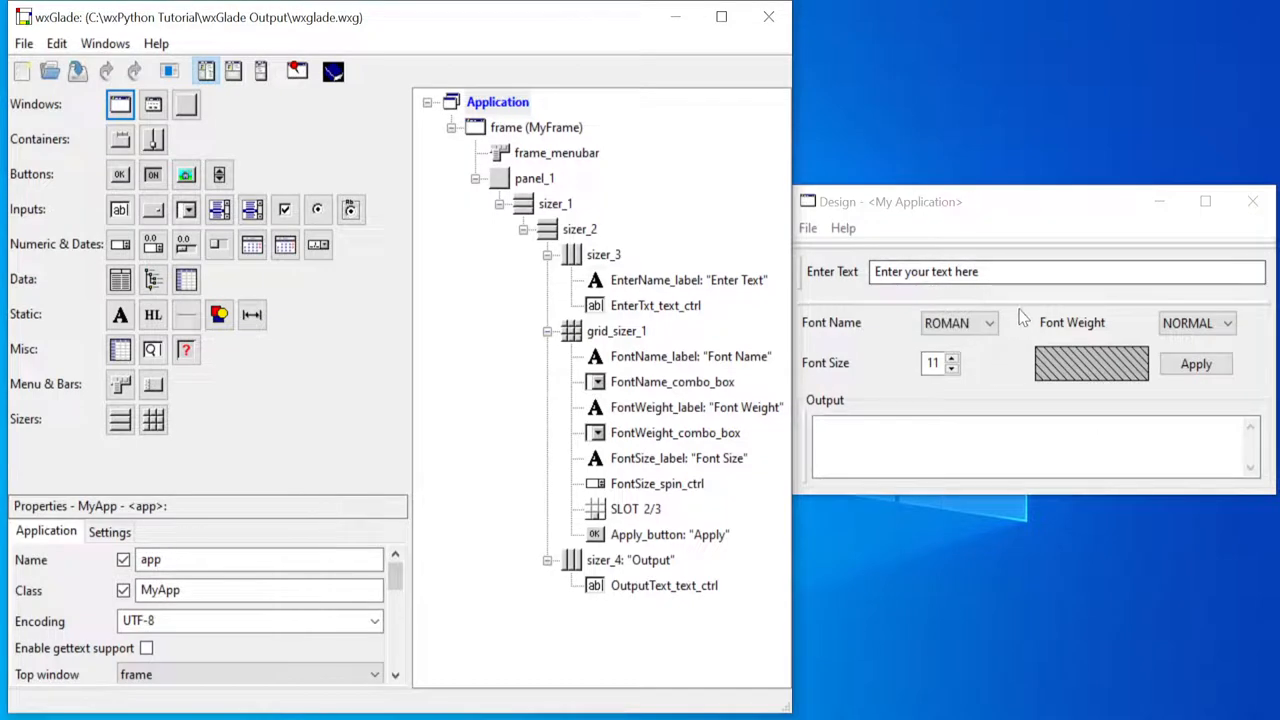
{"action": "mouse_move", "coordinate": [1020, 316]}
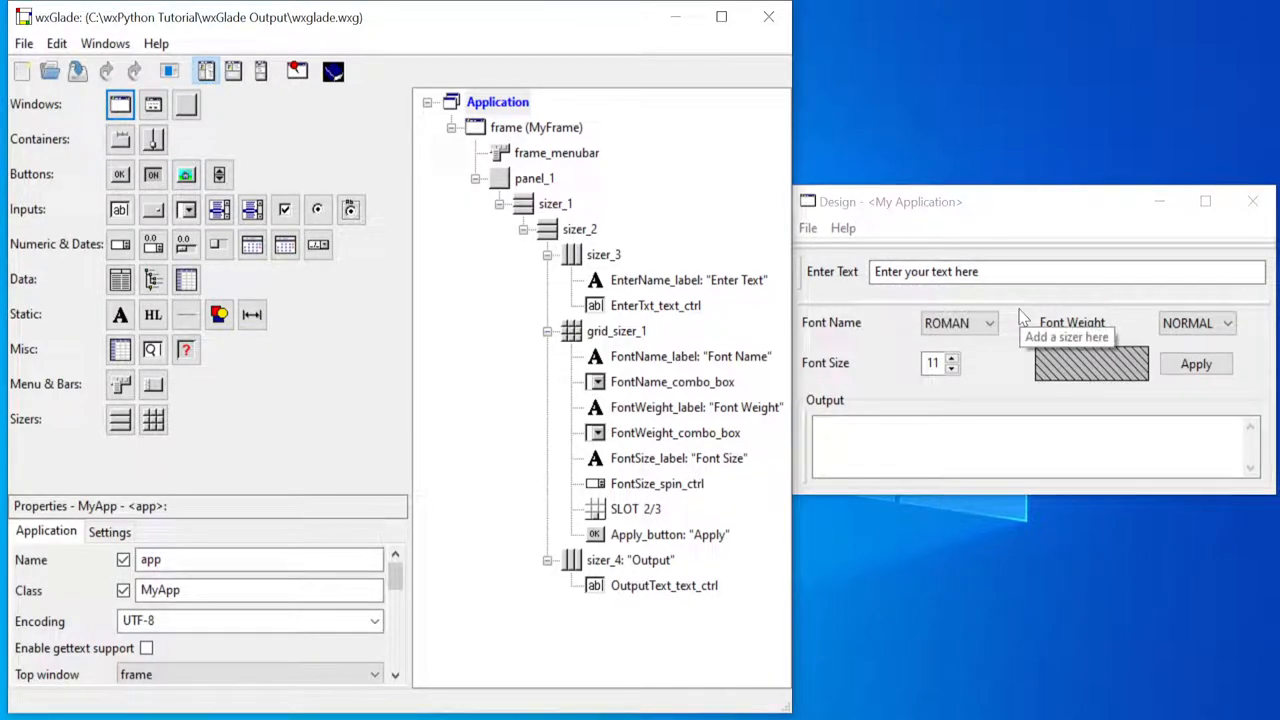
{"action": "mouse_move", "coordinate": [452, 272]}
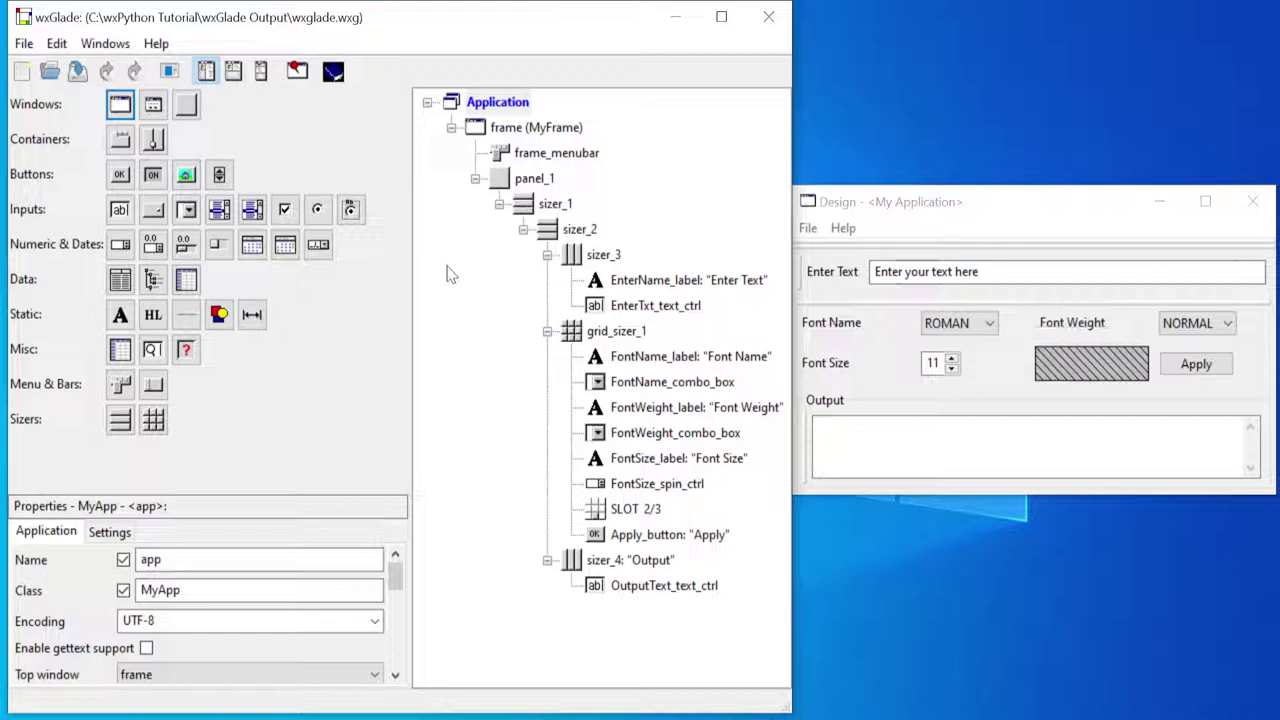
{"action": "mouse_move", "coordinate": [168, 72]}
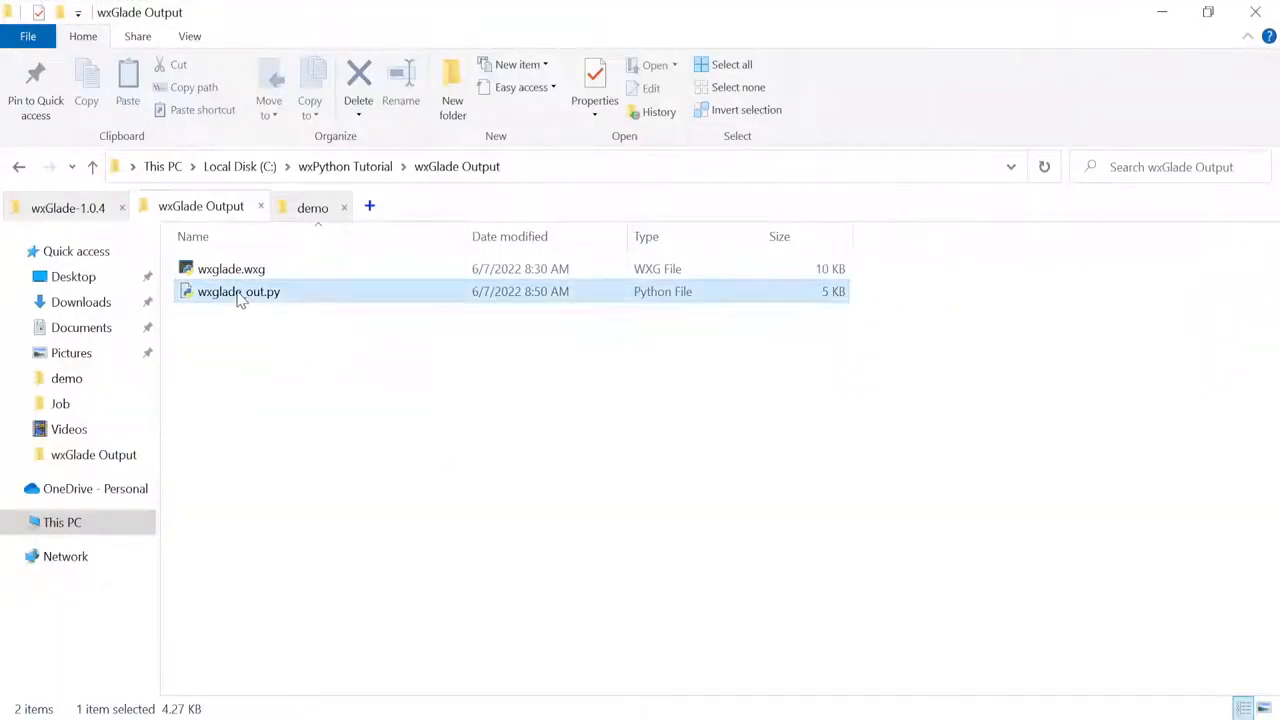
Step: Open the generated wxglade_out.py in Visual Studio Code from File Explorer
{"action": "right_click", "coordinate": [238, 292]}
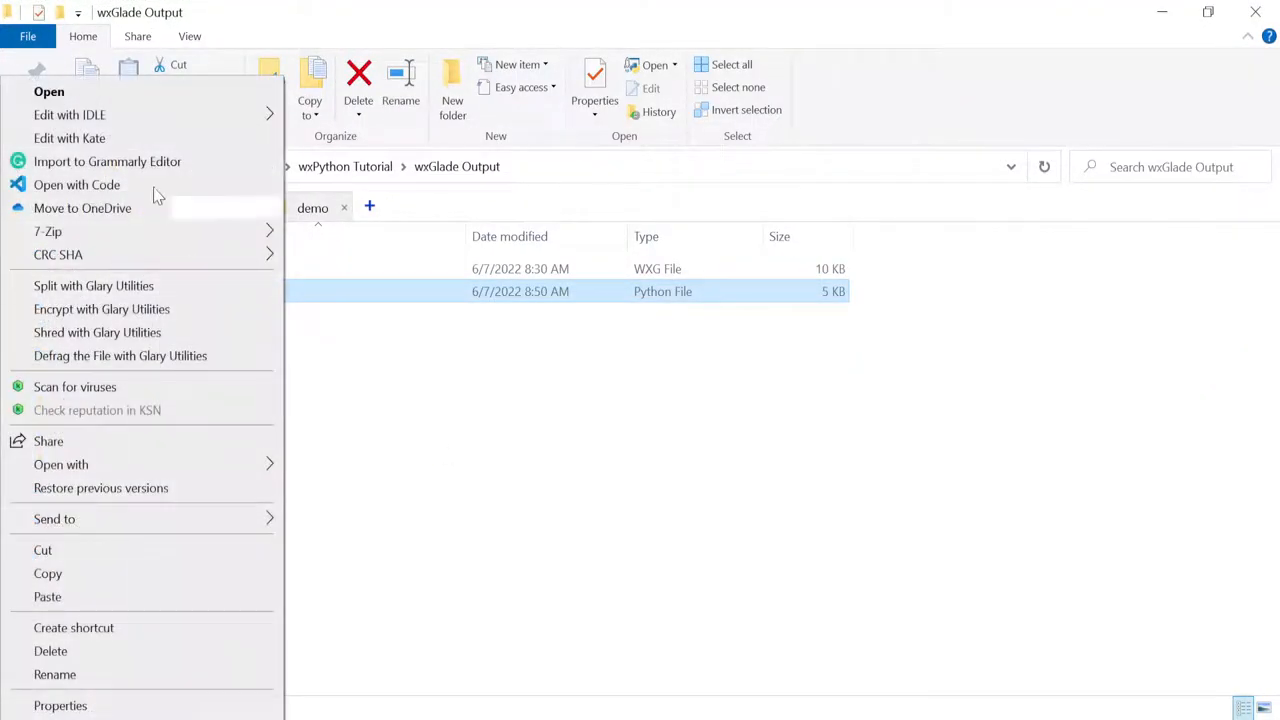
{"action": "left_click", "coordinate": [76, 184]}
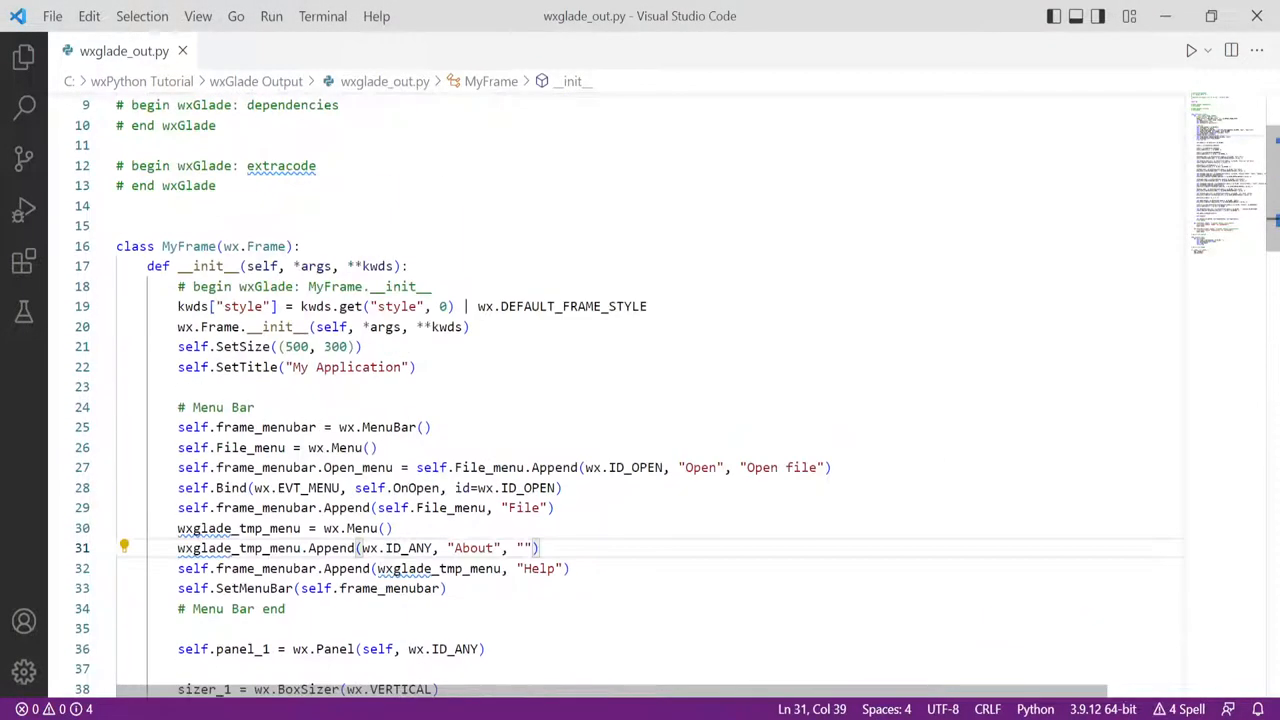
Step: Scroll through the MyFrame class and its event handlers, then close wxglade_out.py
{"action": "double_click", "coordinate": [188, 246]}
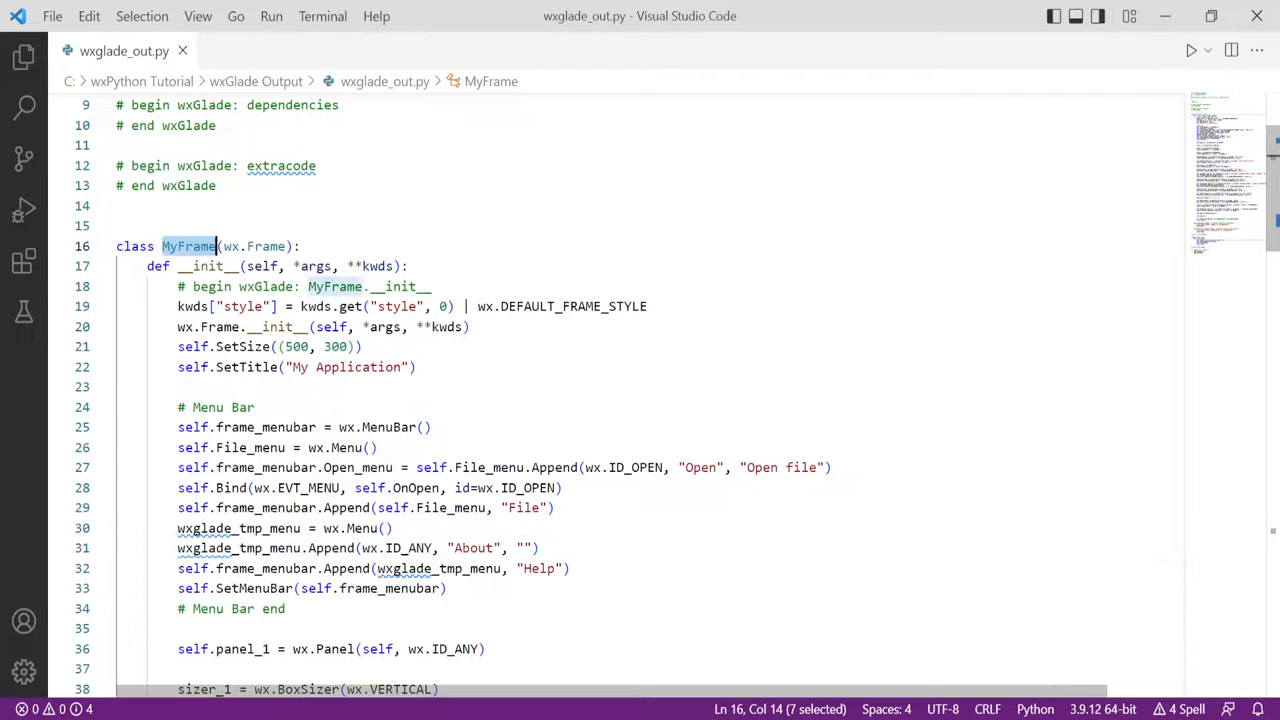
{"action": "scroll", "scroll_direction": "down", "scroll_amount": 3}
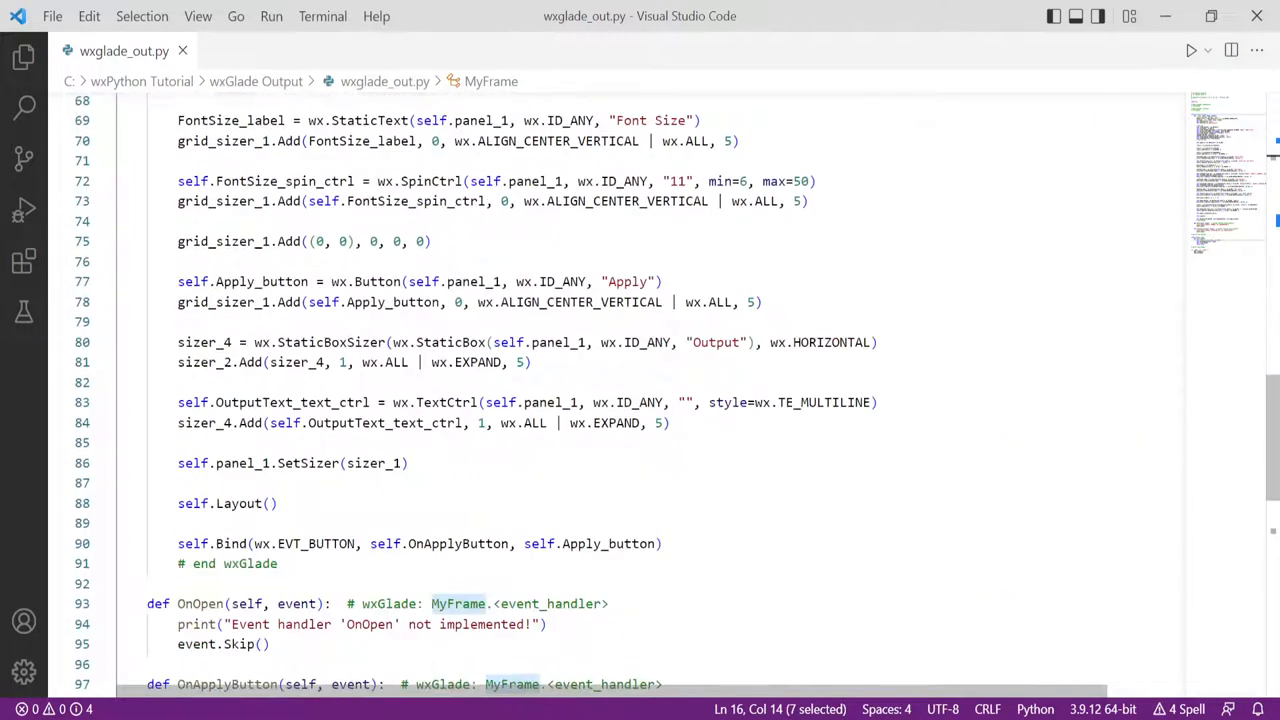
{"action": "scroll", "scroll_direction": "down", "scroll_amount": 3}
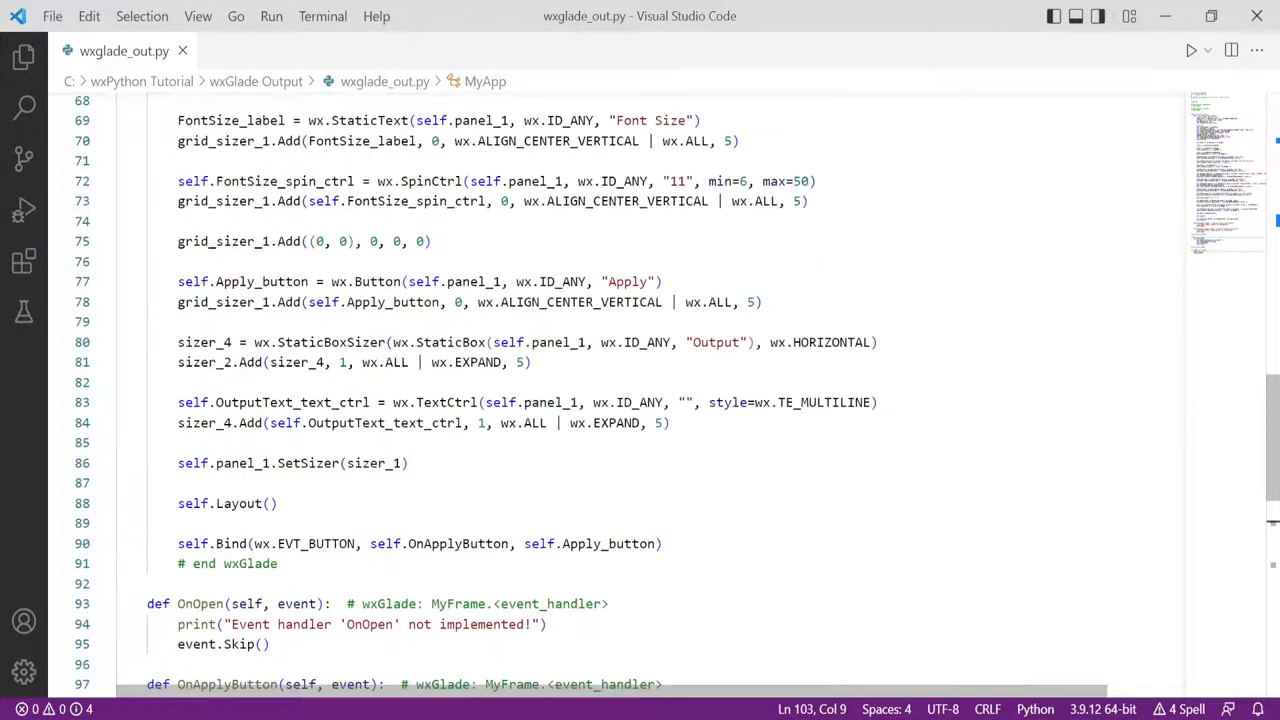
{"action": "scroll", "scroll_direction": "down", "scroll_amount": 3}
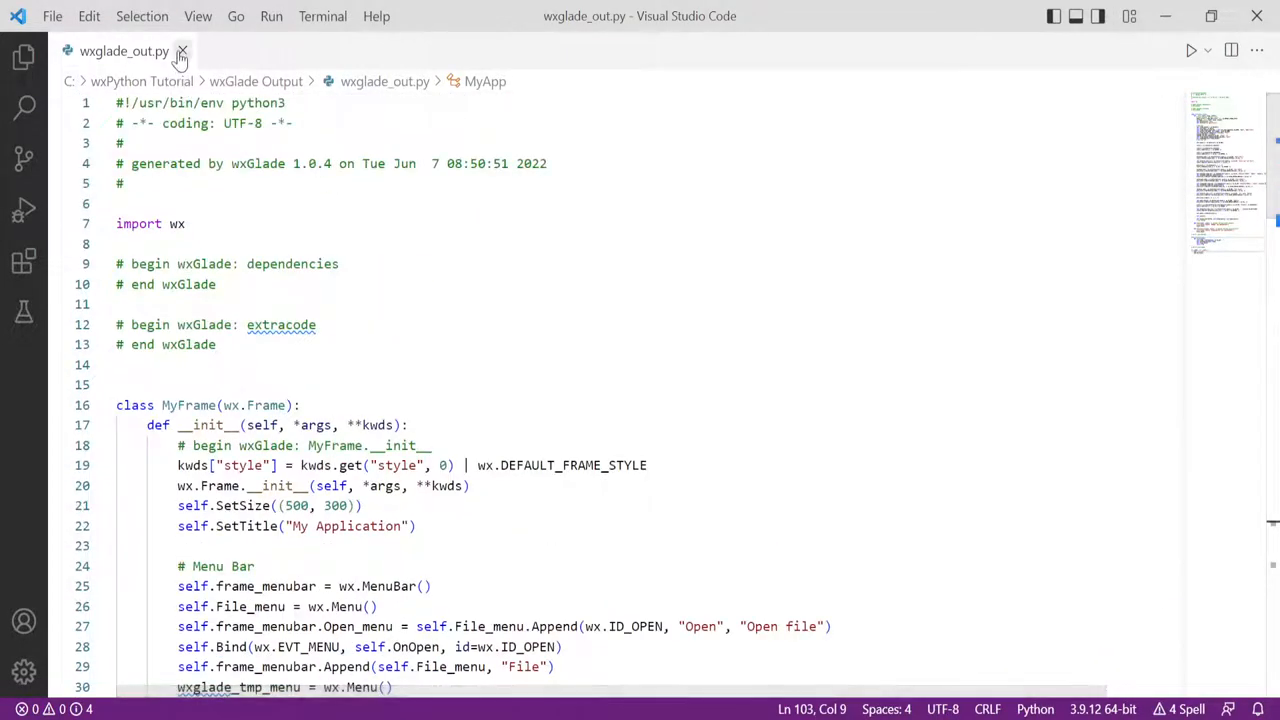
{"action": "mouse_move", "coordinate": [184, 52]}
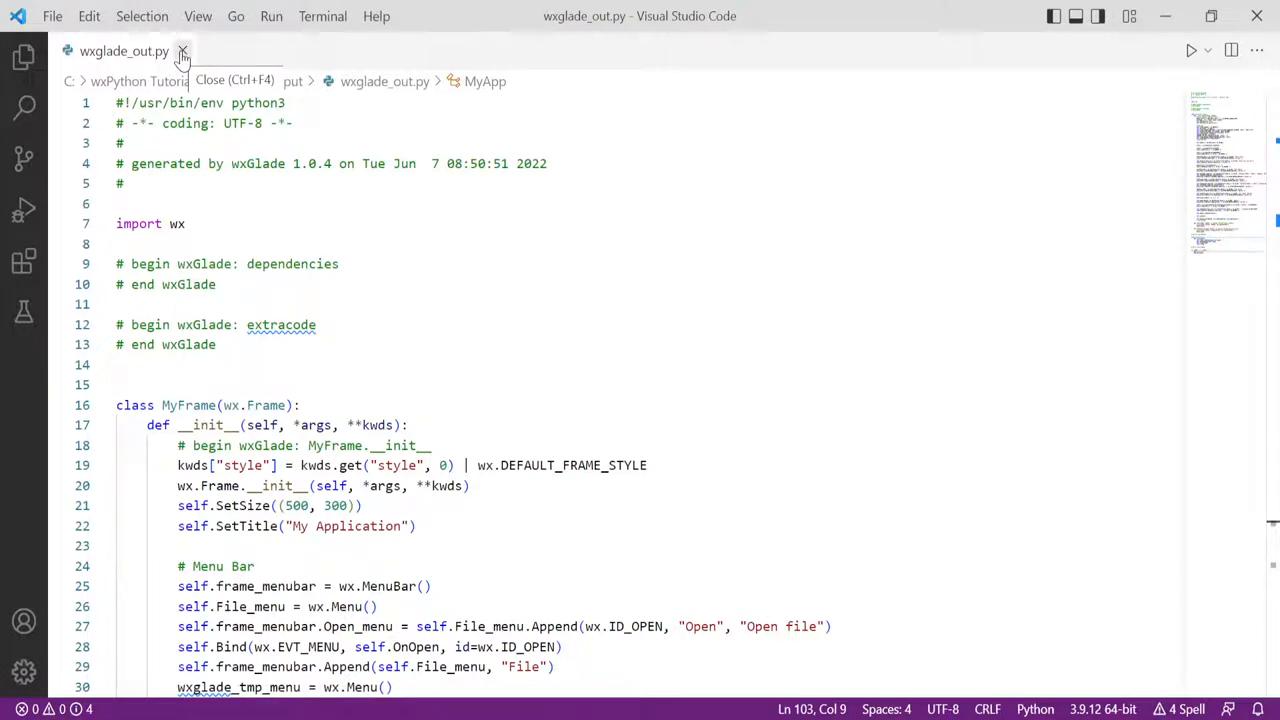
{"action": "left_click", "coordinate": [184, 52]}
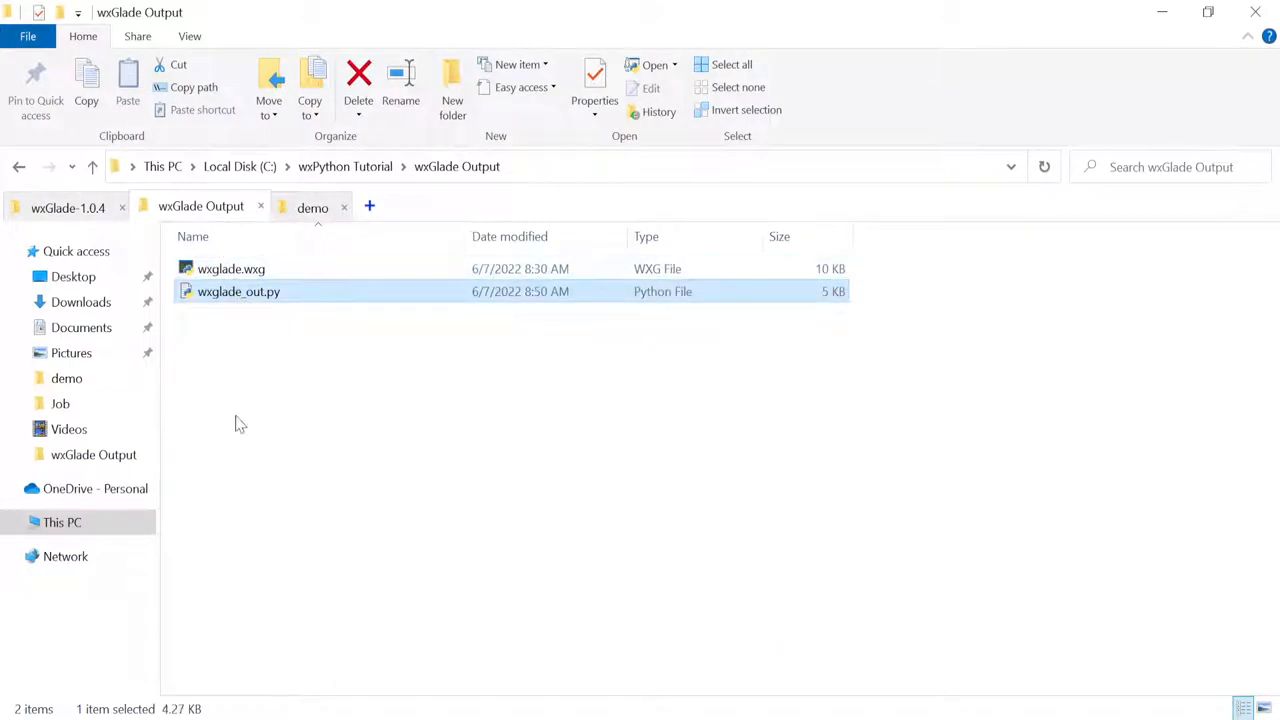
Step: Leave the wxGlade Output folder and return to the wxglade.wxg project in wxGlade
{"action": "left_click", "coordinate": [358, 76]}
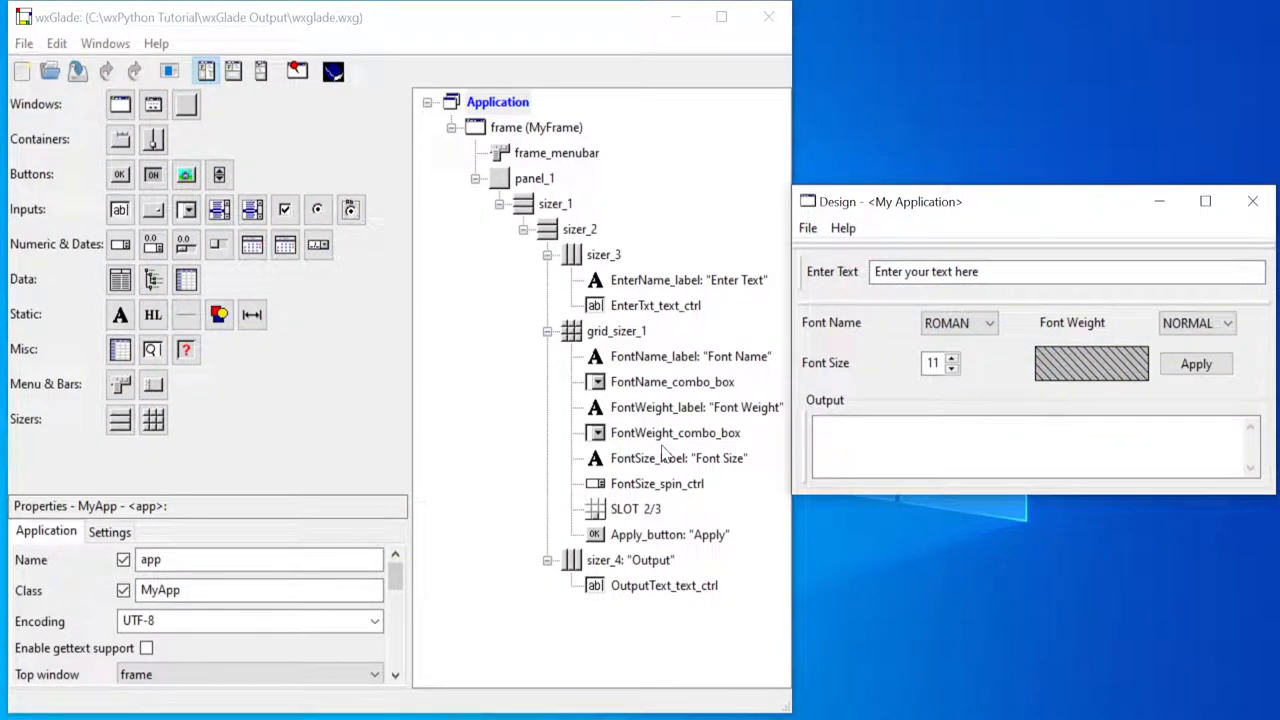
{"action": "mouse_move", "coordinate": [522, 442]}
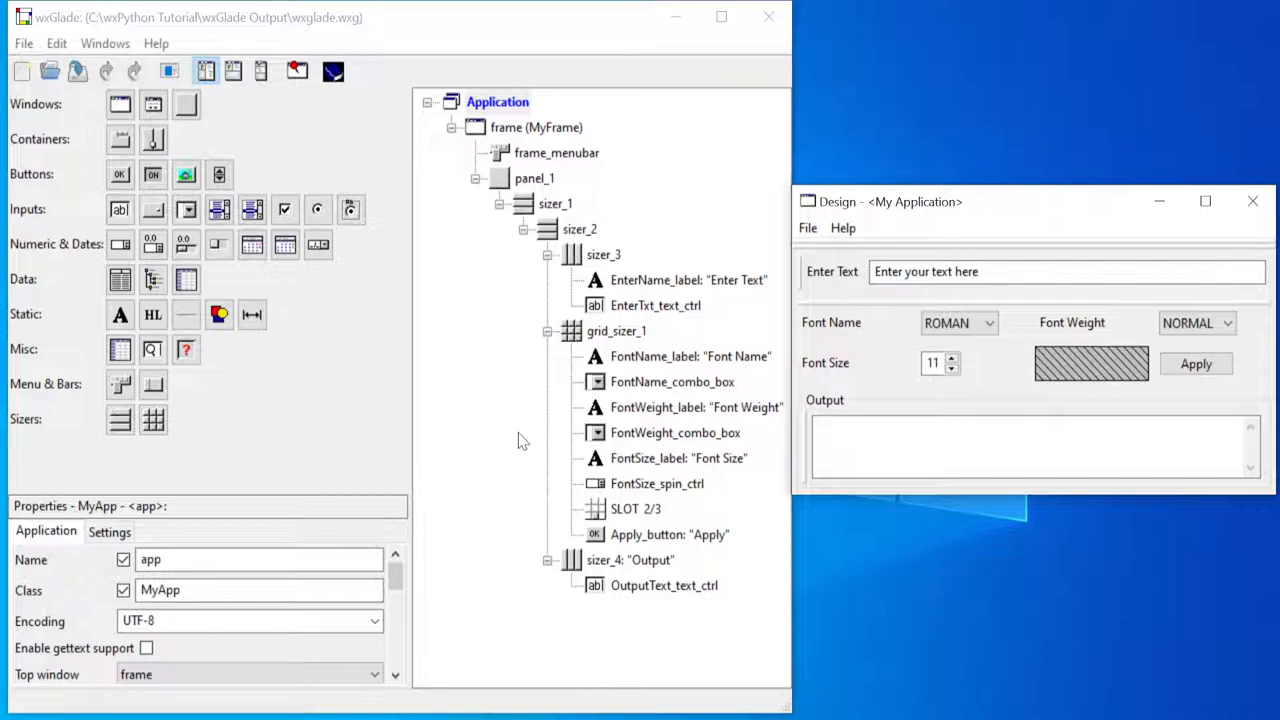
{"action": "mouse_move", "coordinate": [422, 416]}
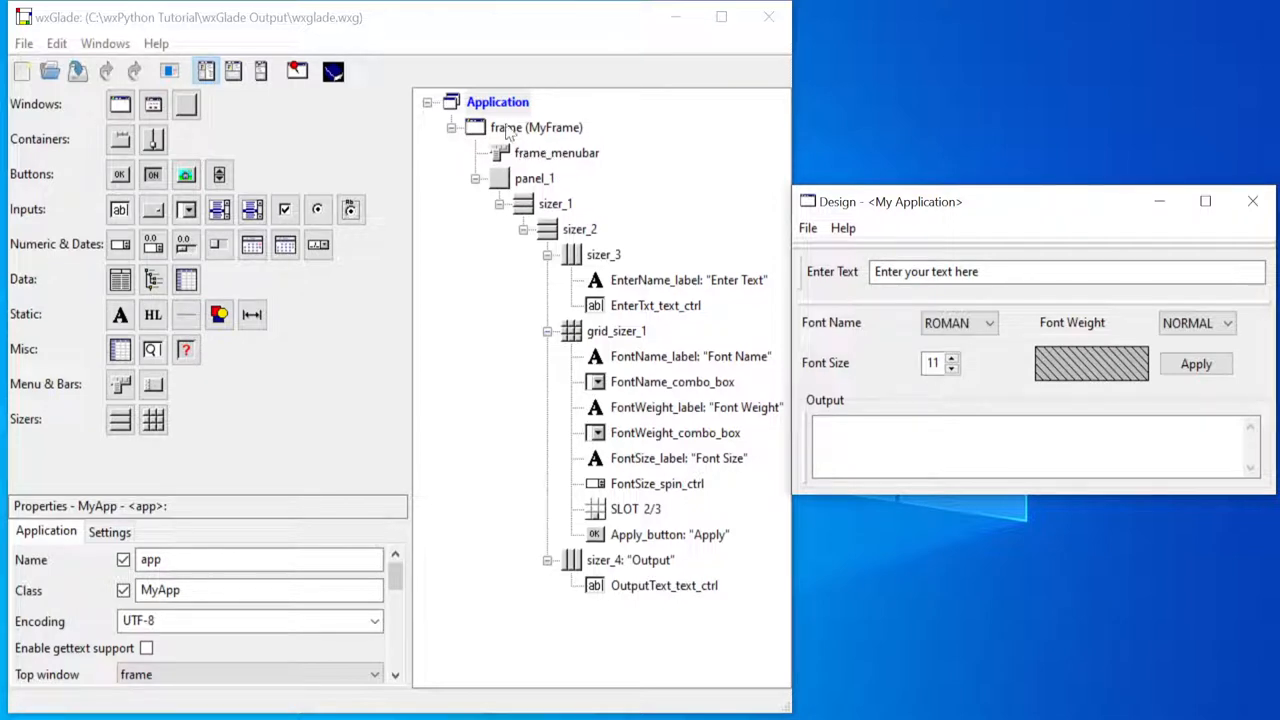
{"action": "mouse_move", "coordinate": [492, 144]}
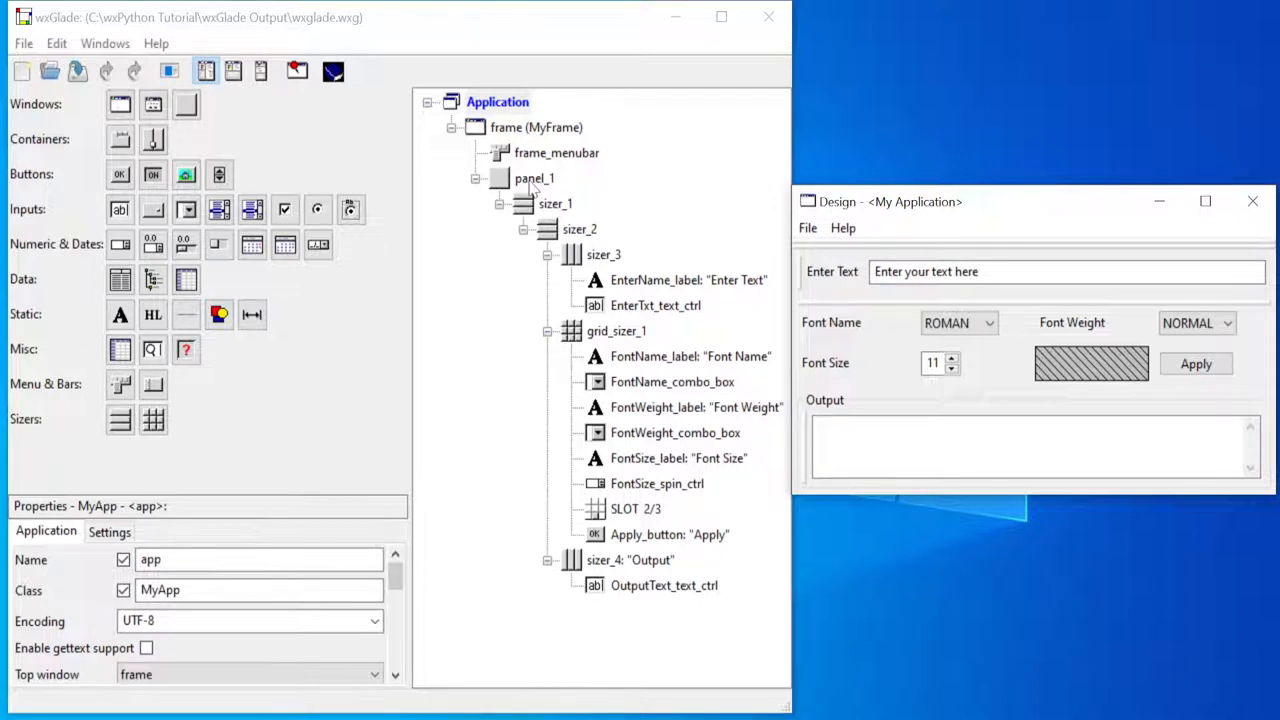
Step: Check panel_1's properties, then return to the Application (MyApp) properties
{"action": "left_click", "coordinate": [536, 178]}
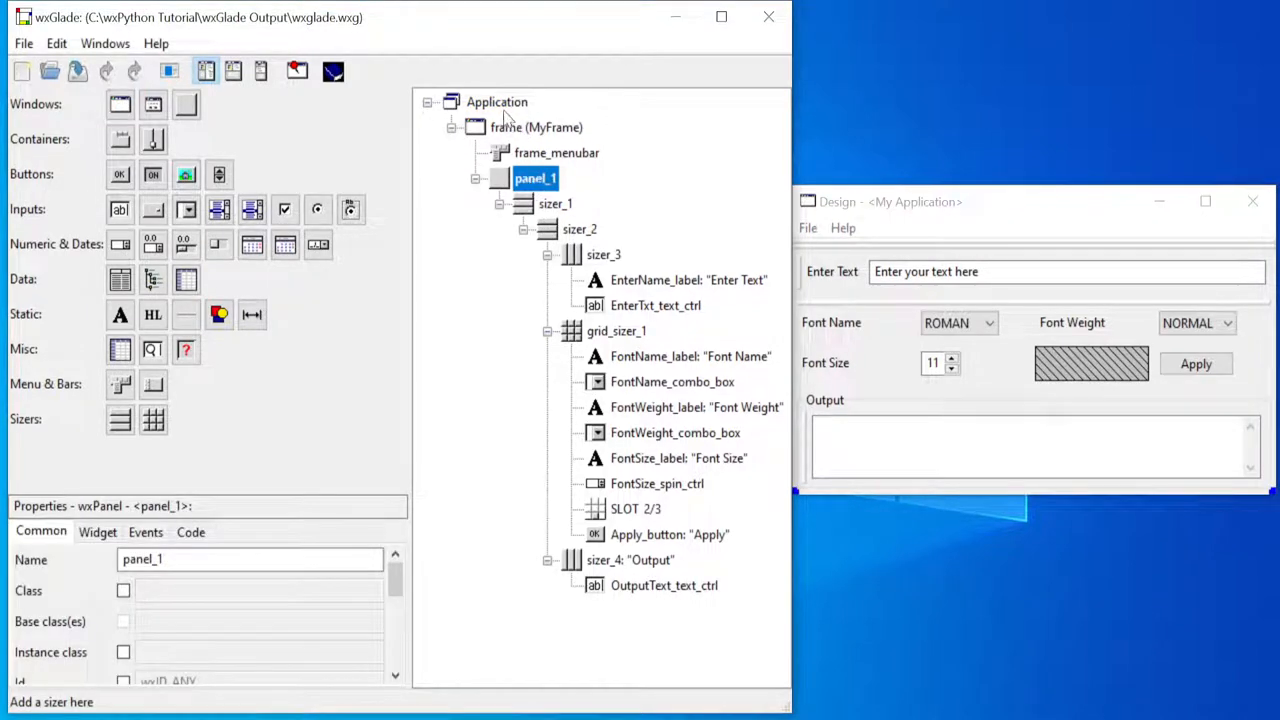
{"action": "left_click", "coordinate": [496, 100]}
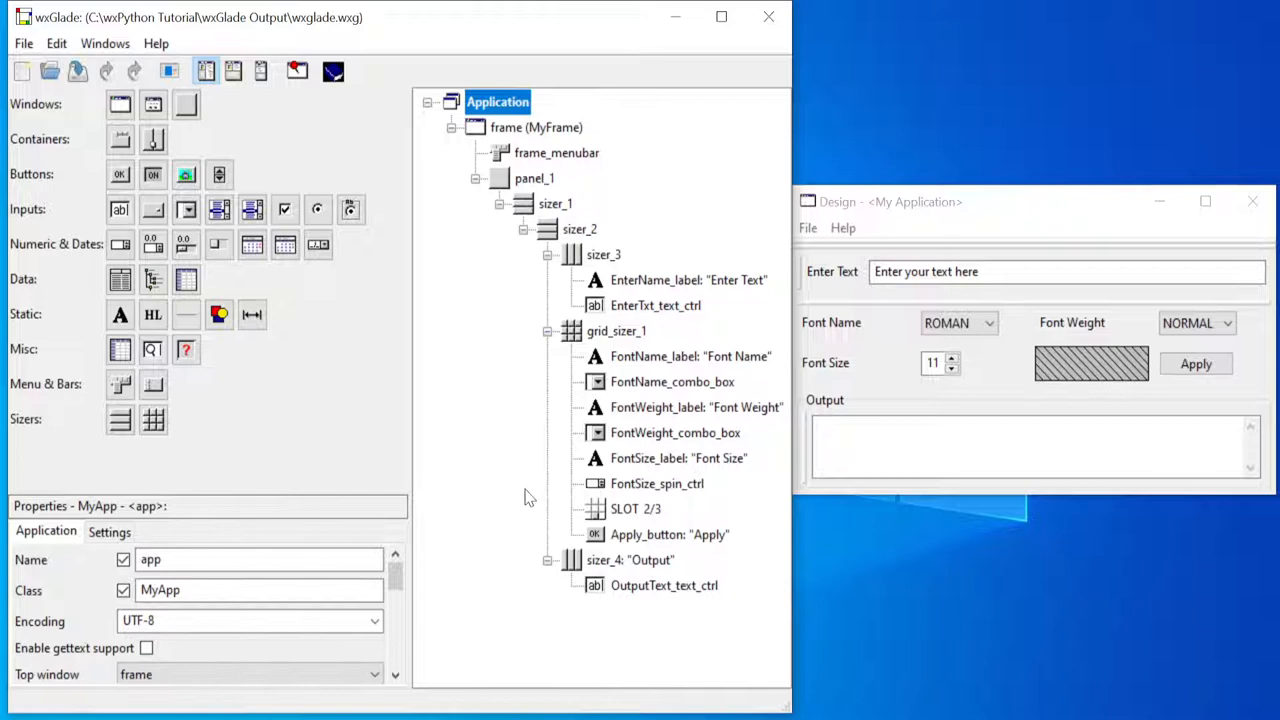
{"action": "mouse_move", "coordinate": [516, 500]}
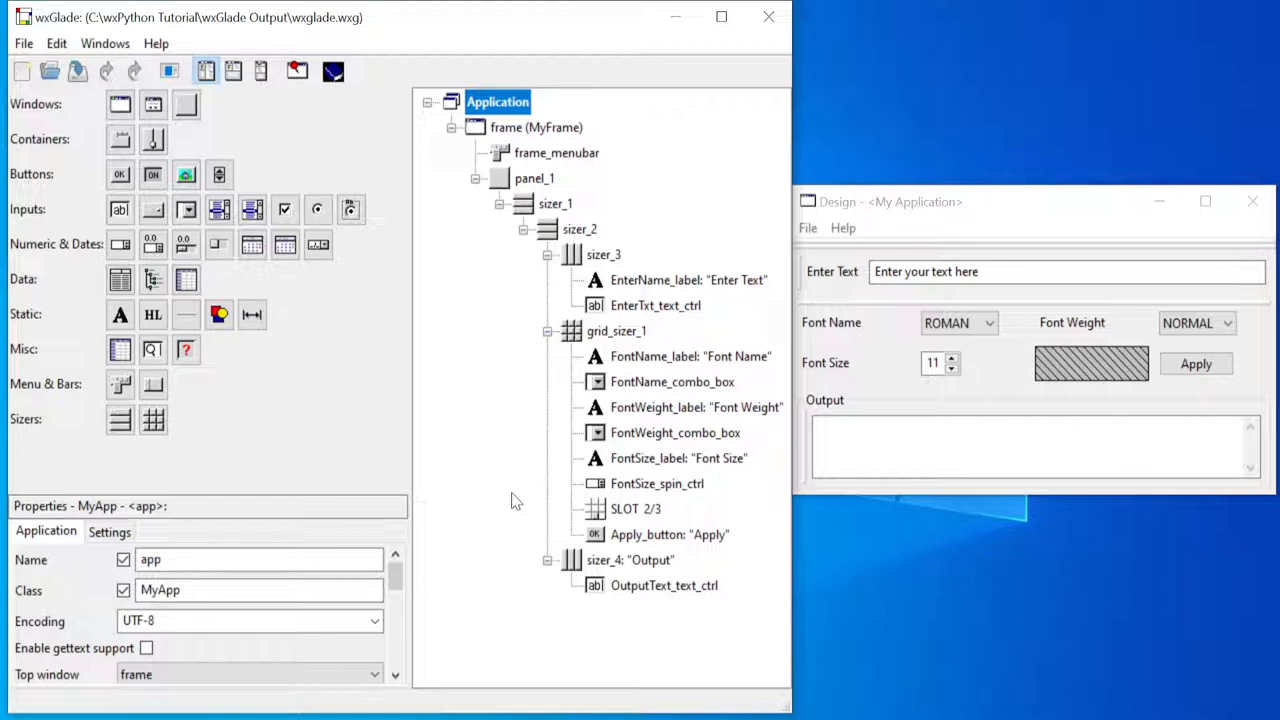
{"action": "mouse_move", "coordinate": [304, 620]}
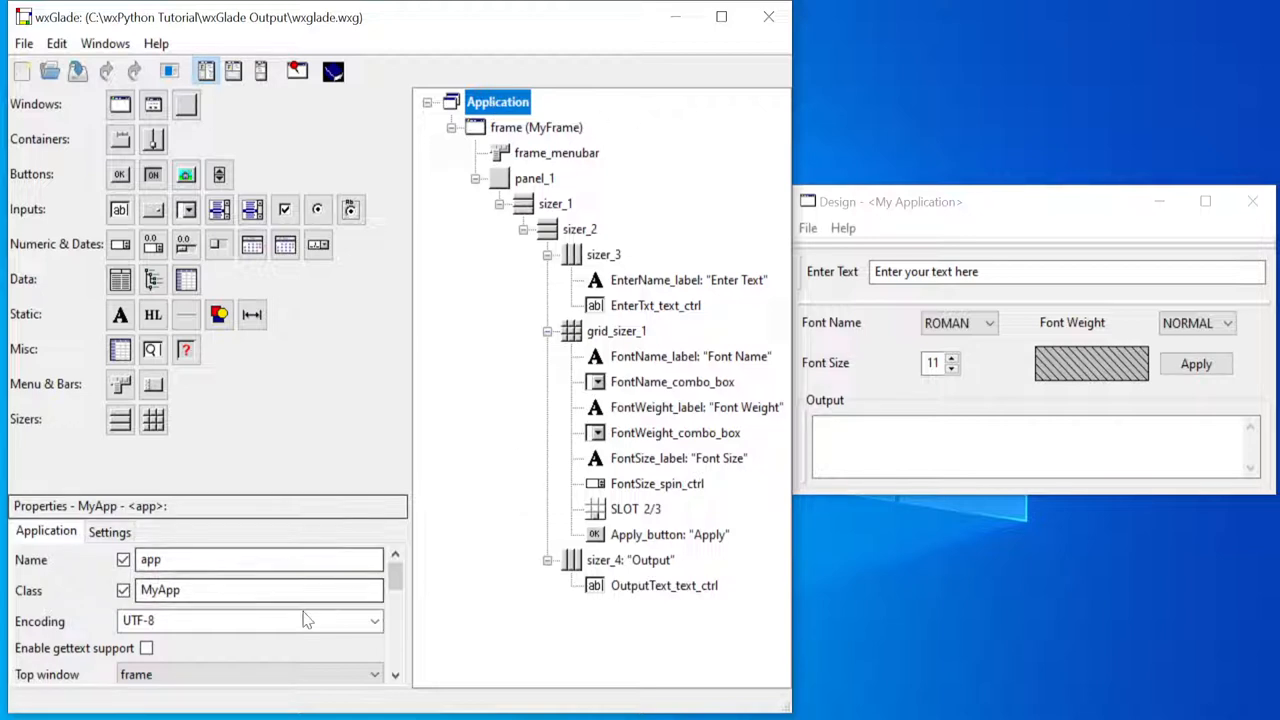
Step: Scroll the MyApp properties down to the Code Generation options
{"action": "scroll", "scroll_direction": "down", "scroll_amount": 3}
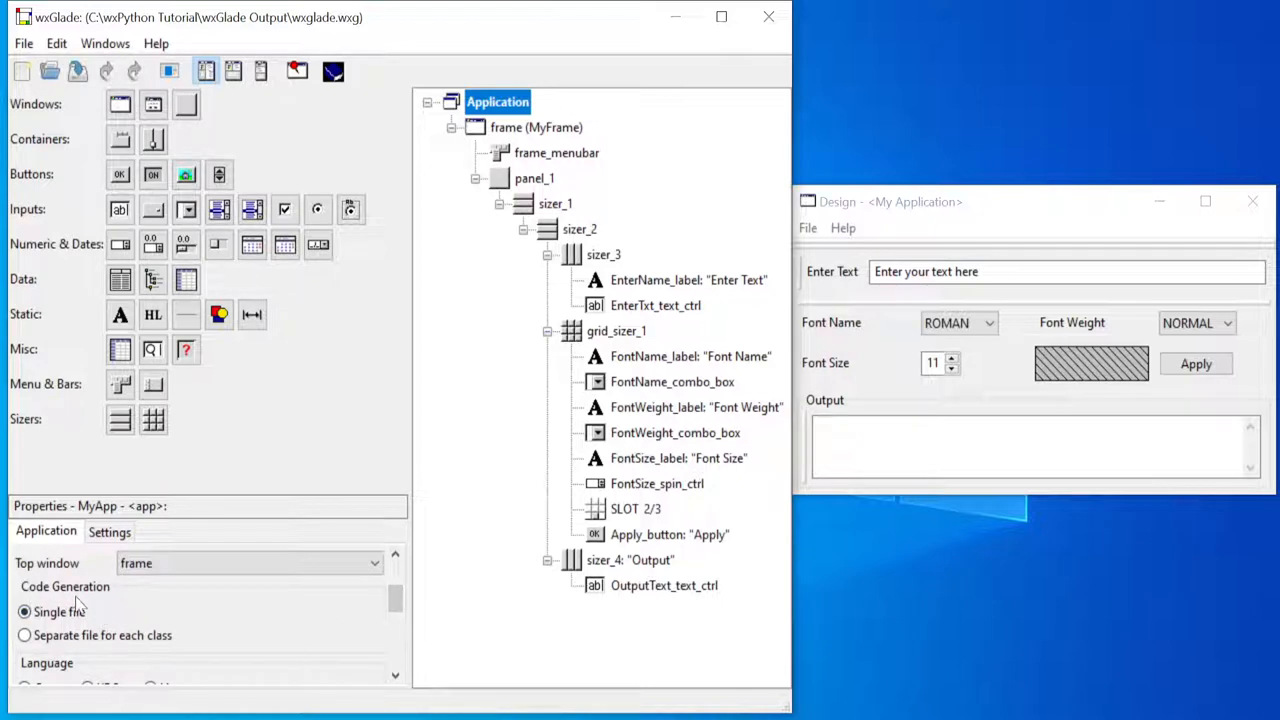
{"action": "mouse_move", "coordinate": [82, 626]}
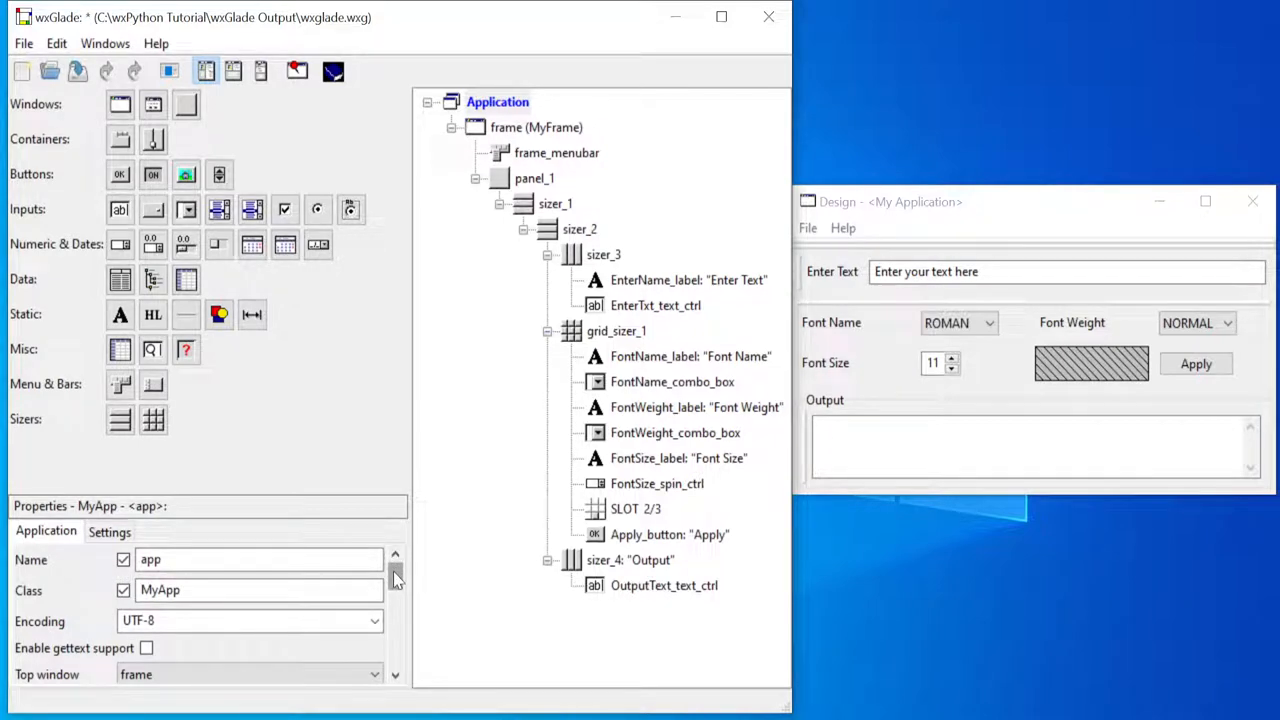
{"action": "mouse_move", "coordinate": [542, 128]}
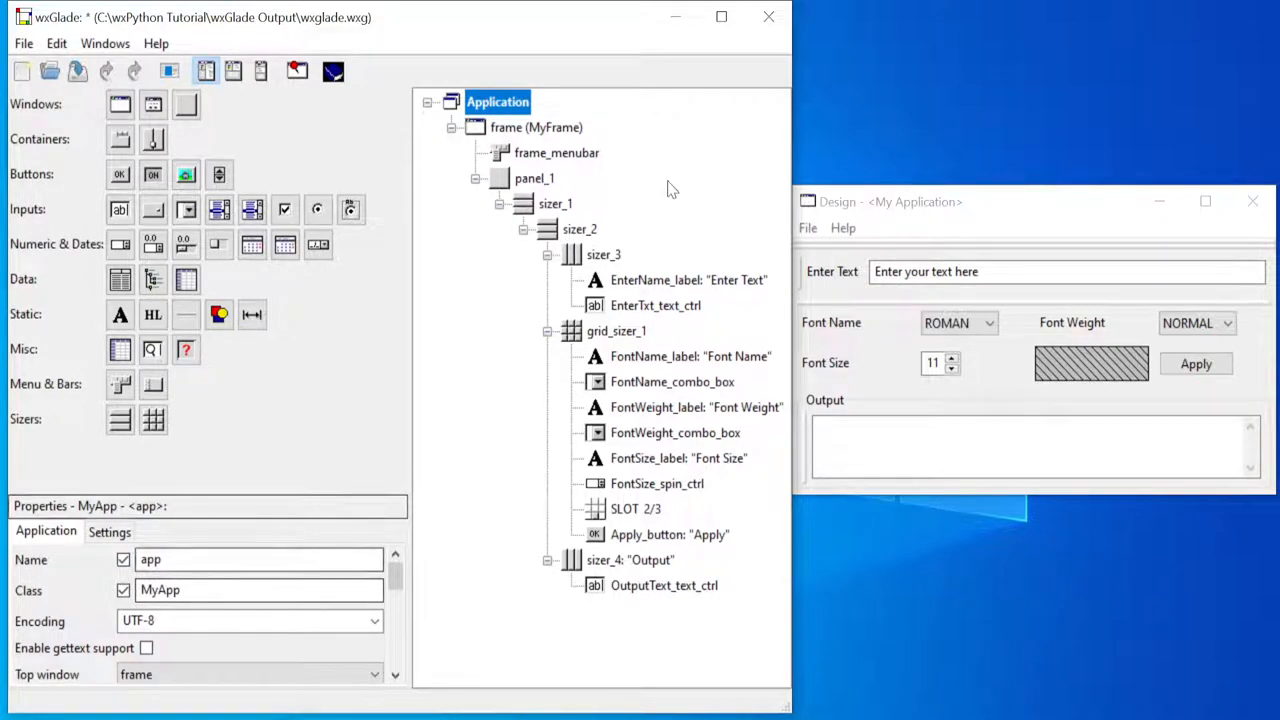
Step: Show the MyFrame frame's properties and check the output folder holds app.py and MyFrame.py
{"action": "left_click", "coordinate": [540, 128]}
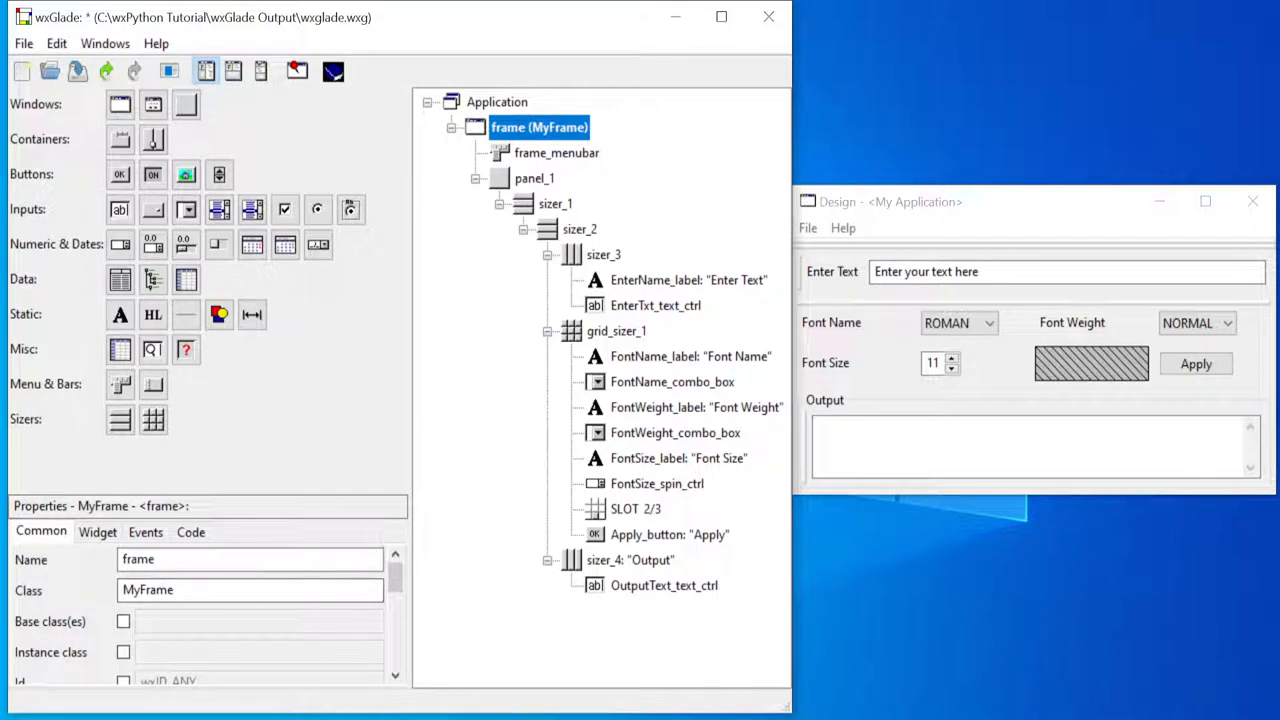
{"action": "mouse_move", "coordinate": [168, 72]}
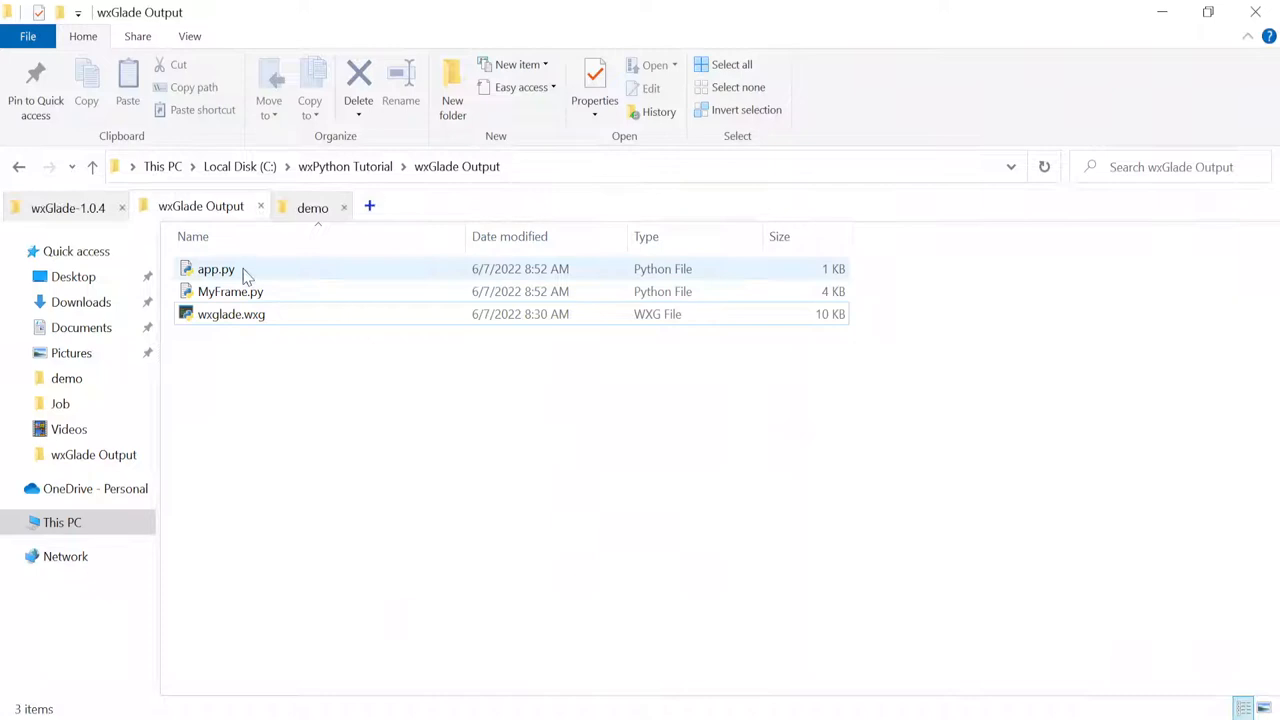
{"action": "left_click", "coordinate": [228, 292]}
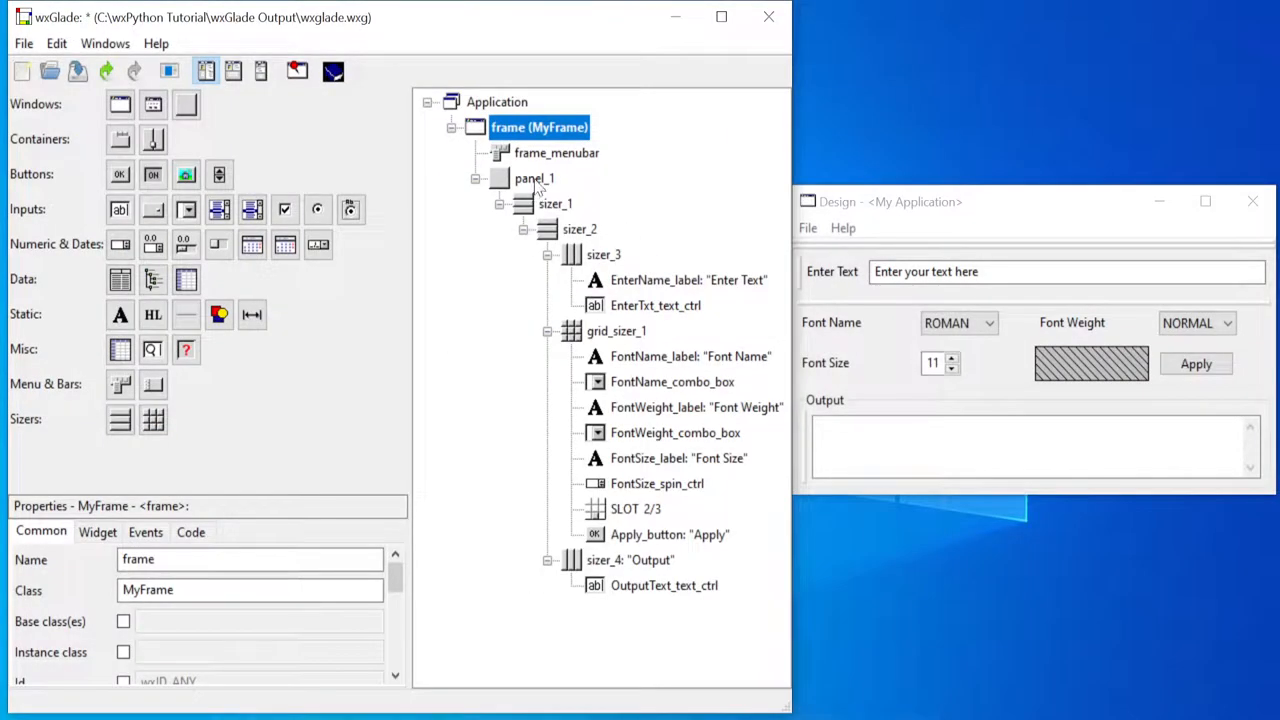
Step: Enable panel_1's Class property and name it MyPanel
{"action": "left_click", "coordinate": [532, 178]}
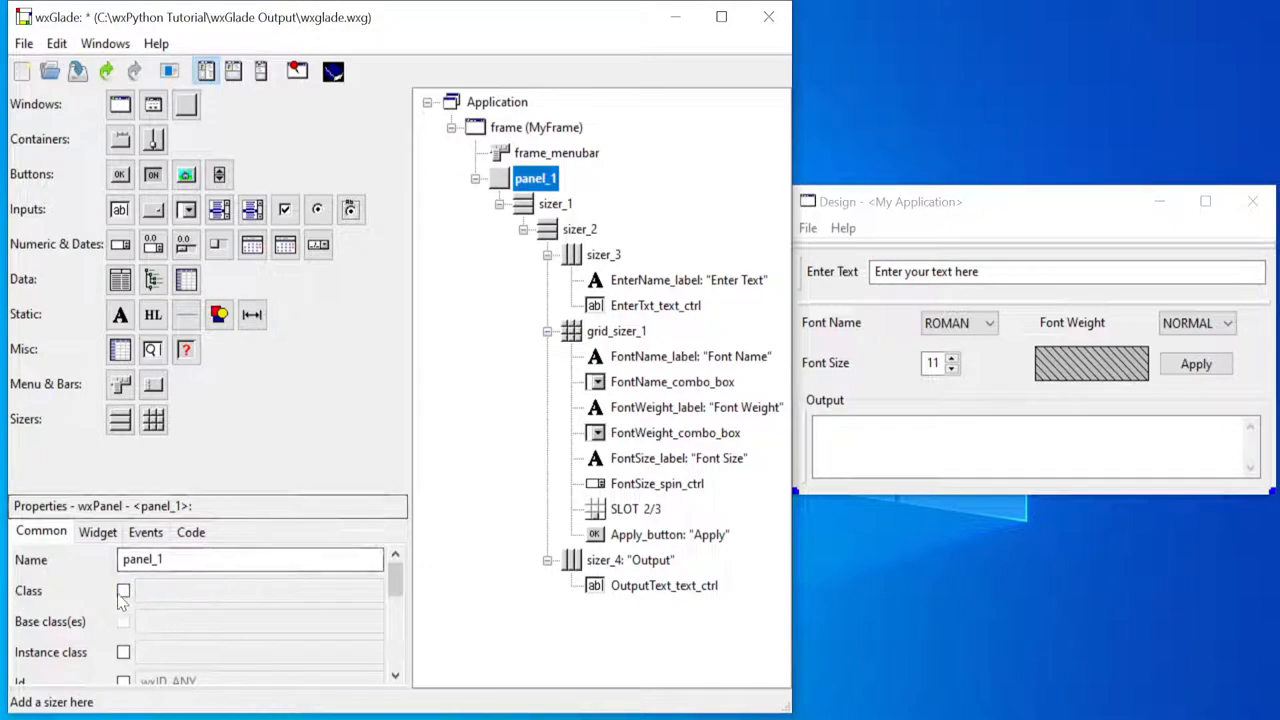
{"action": "left_click", "coordinate": [120, 592]}
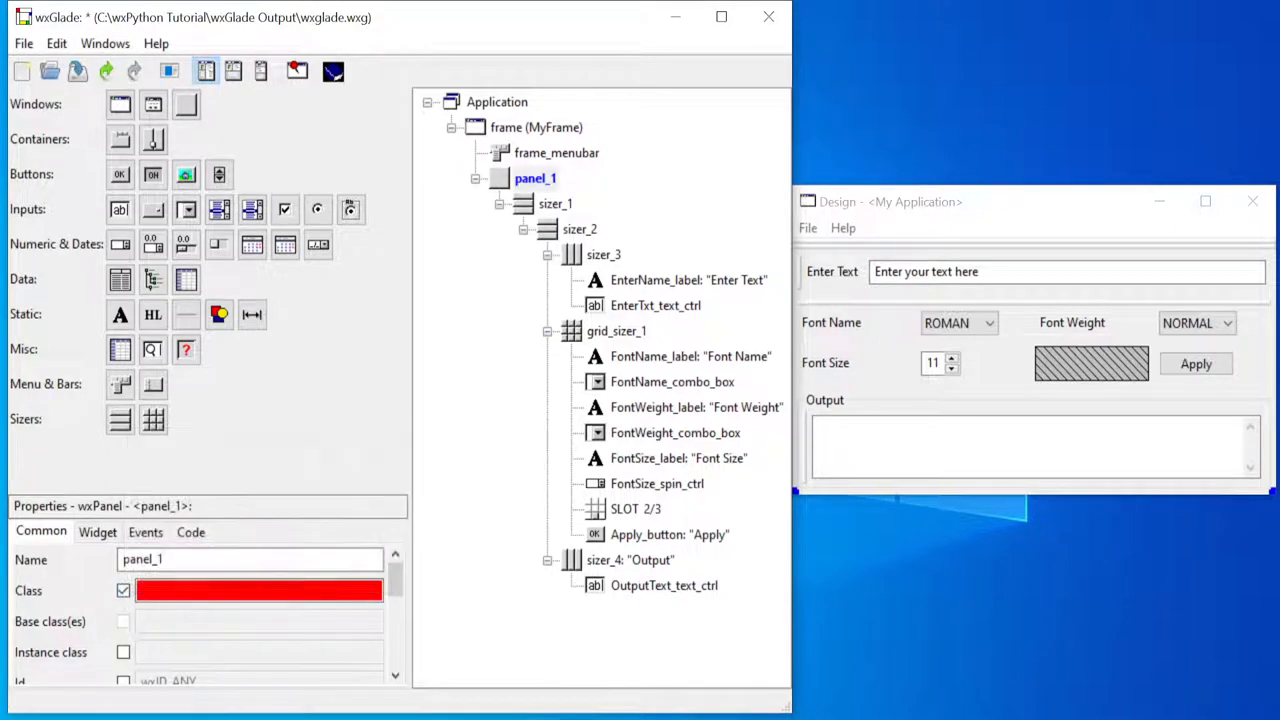
{"action": "type", "text": "My"}
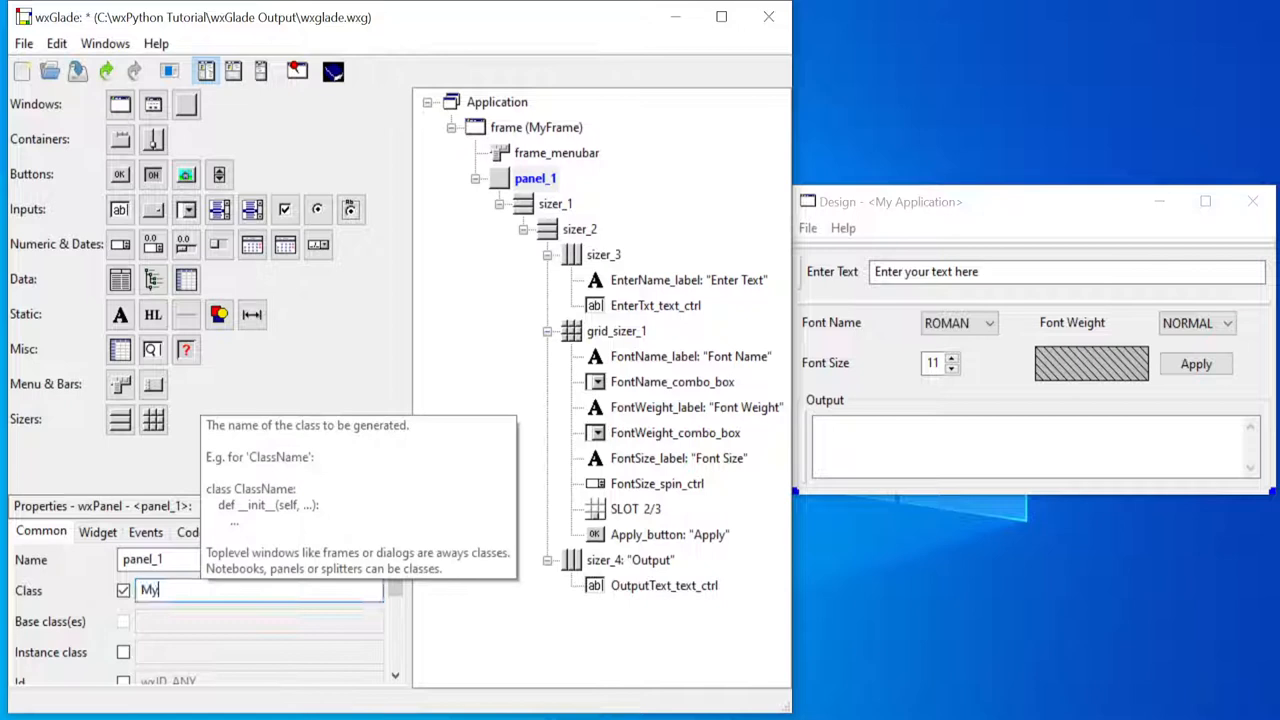
{"action": "type", "text": "Panel"}
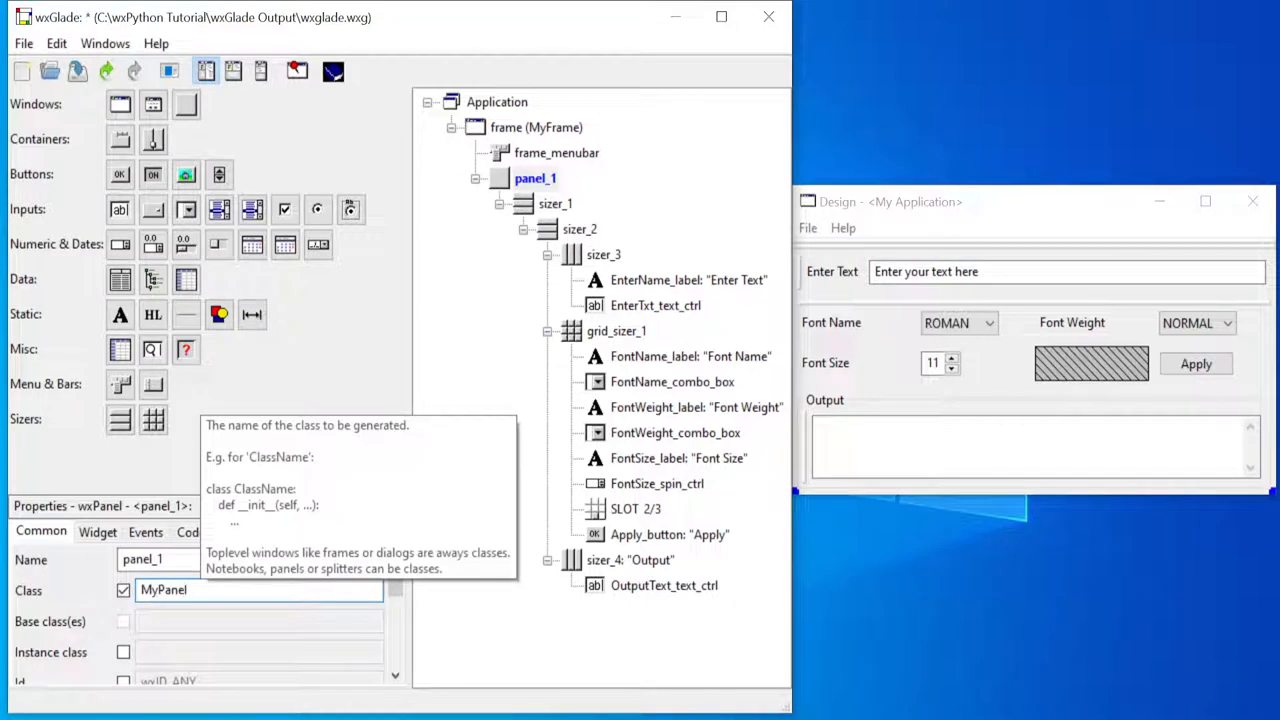
{"action": "mouse_move", "coordinate": [256, 138]}
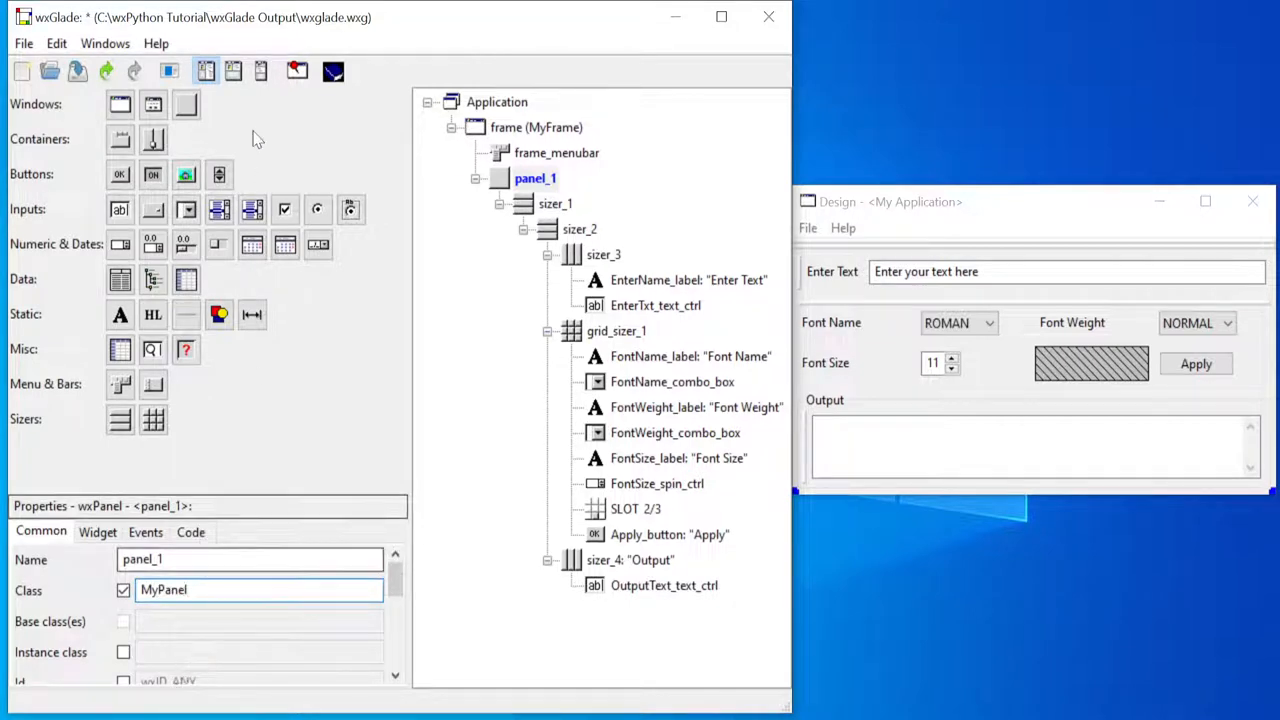
{"action": "mouse_move", "coordinate": [76, 76]}
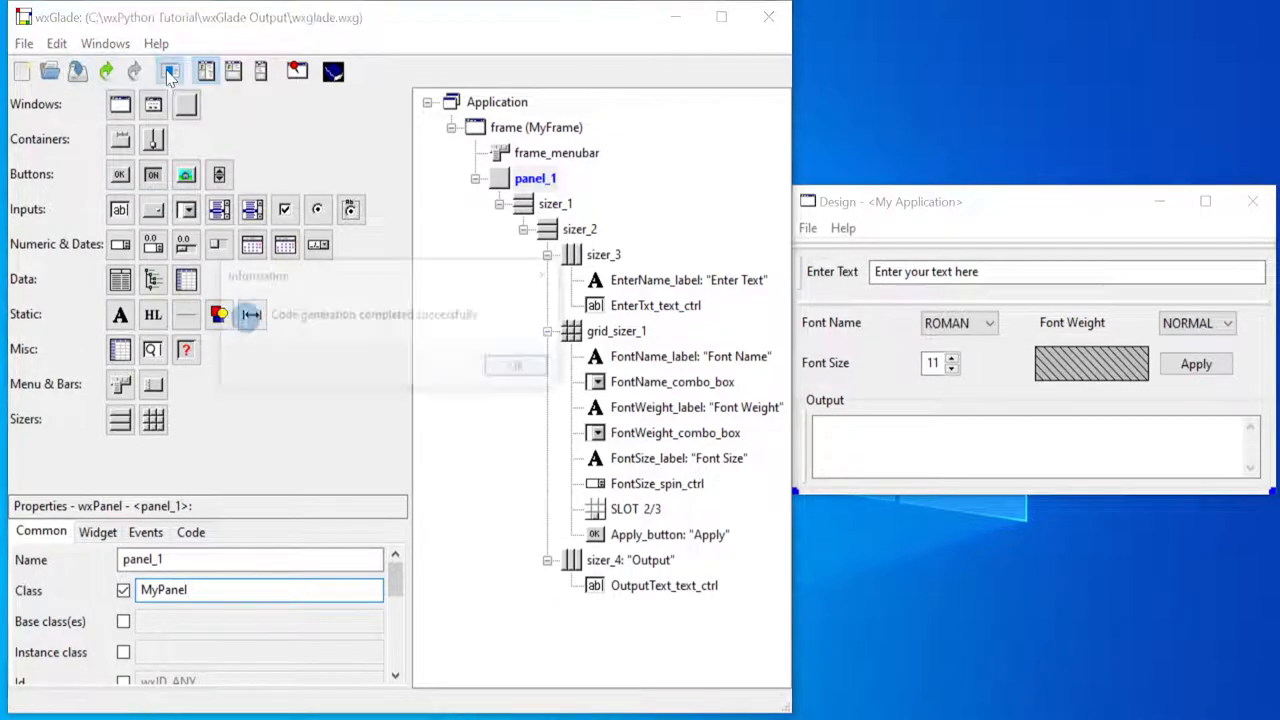
Step: Regenerate the project code so MyPanel.py is written alongside app.py and MyFrame.py
{"action": "left_click", "coordinate": [516, 364]}
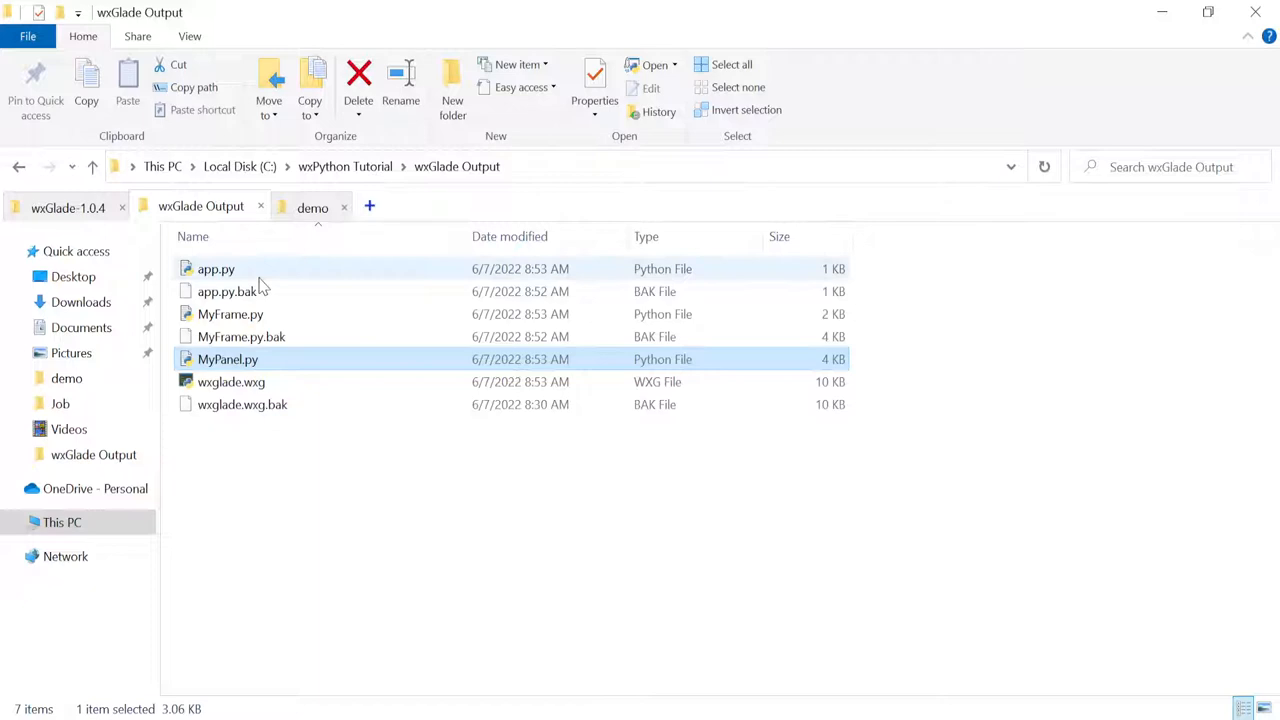
Step: Open app.py in VS Code via Open with Code, then open MyFrame.py
{"action": "right_click", "coordinate": [216, 268]}
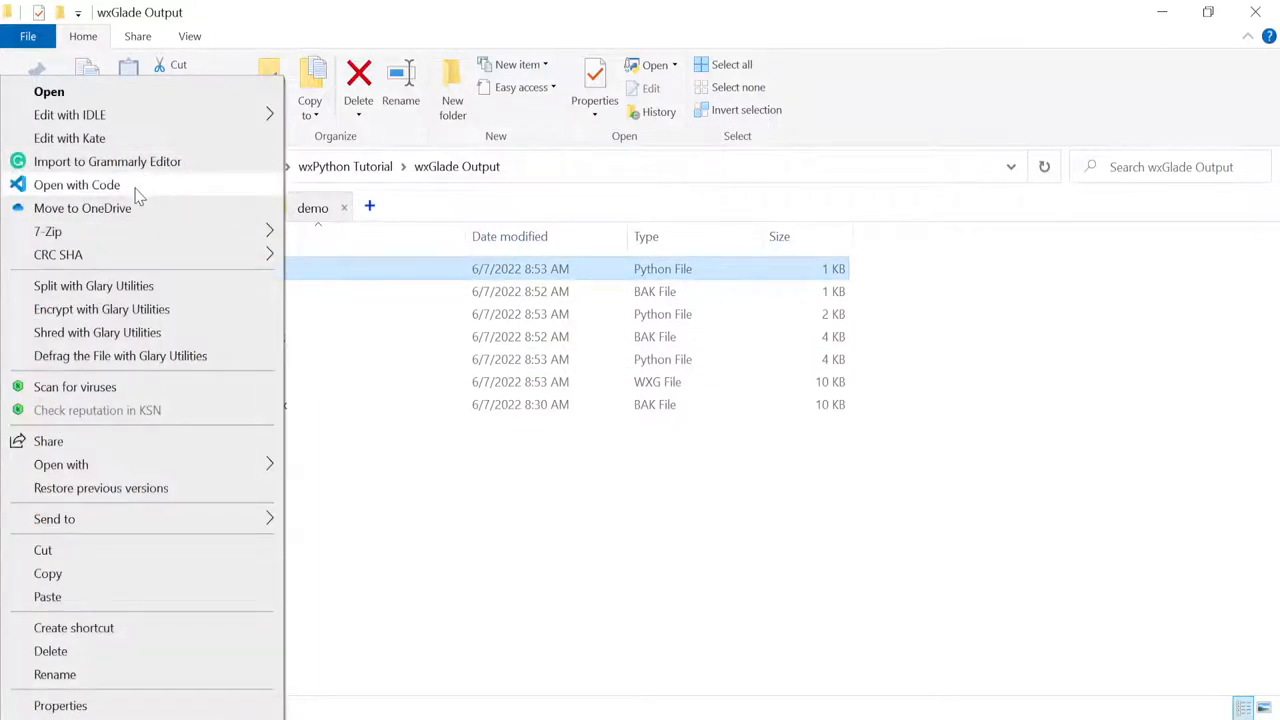
{"action": "left_click", "coordinate": [76, 184]}
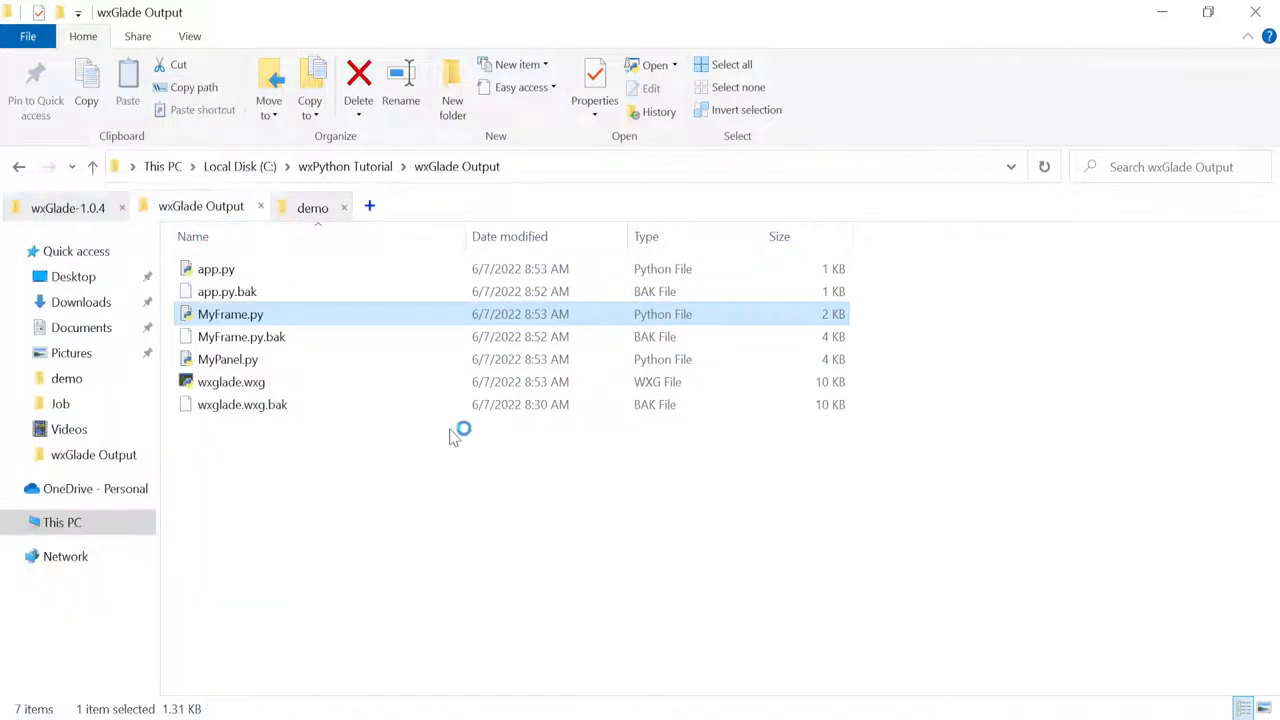
{"action": "double_click", "coordinate": [228, 314]}
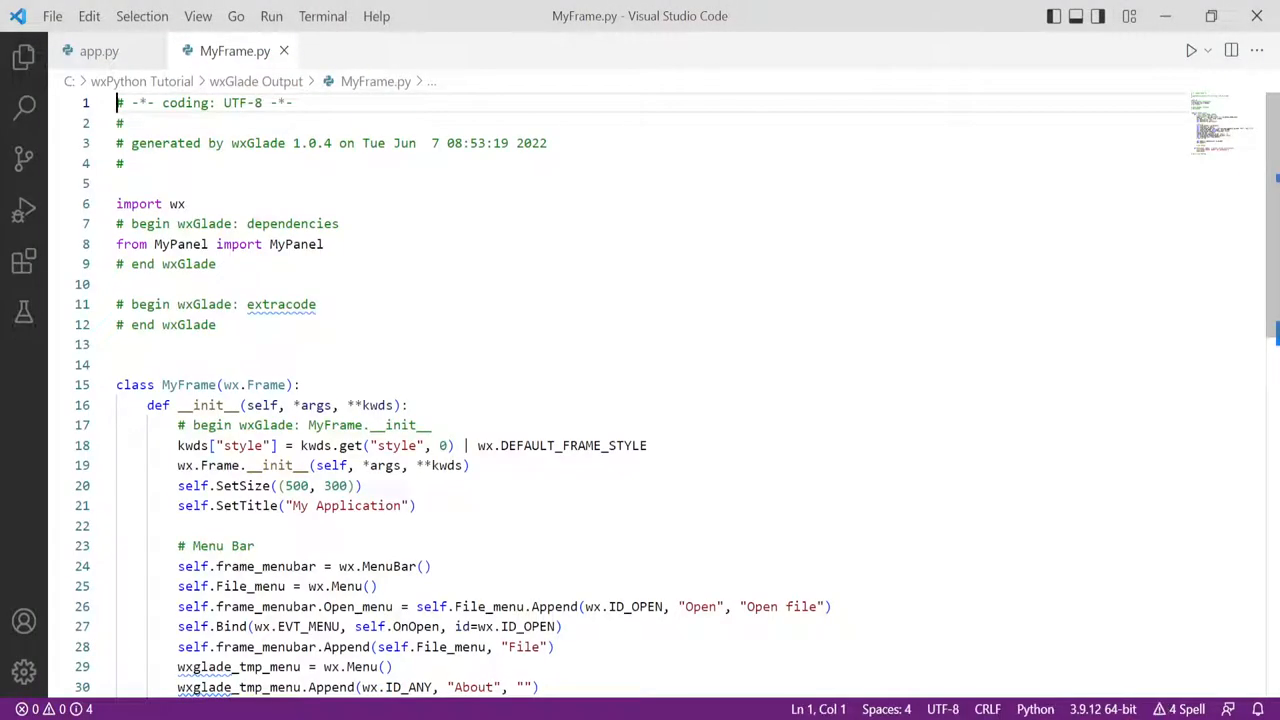
Step: Confirm MyFrame.py imports MyPanel, review MyPanel.py, then return to app.py
{"action": "double_click", "coordinate": [180, 244]}
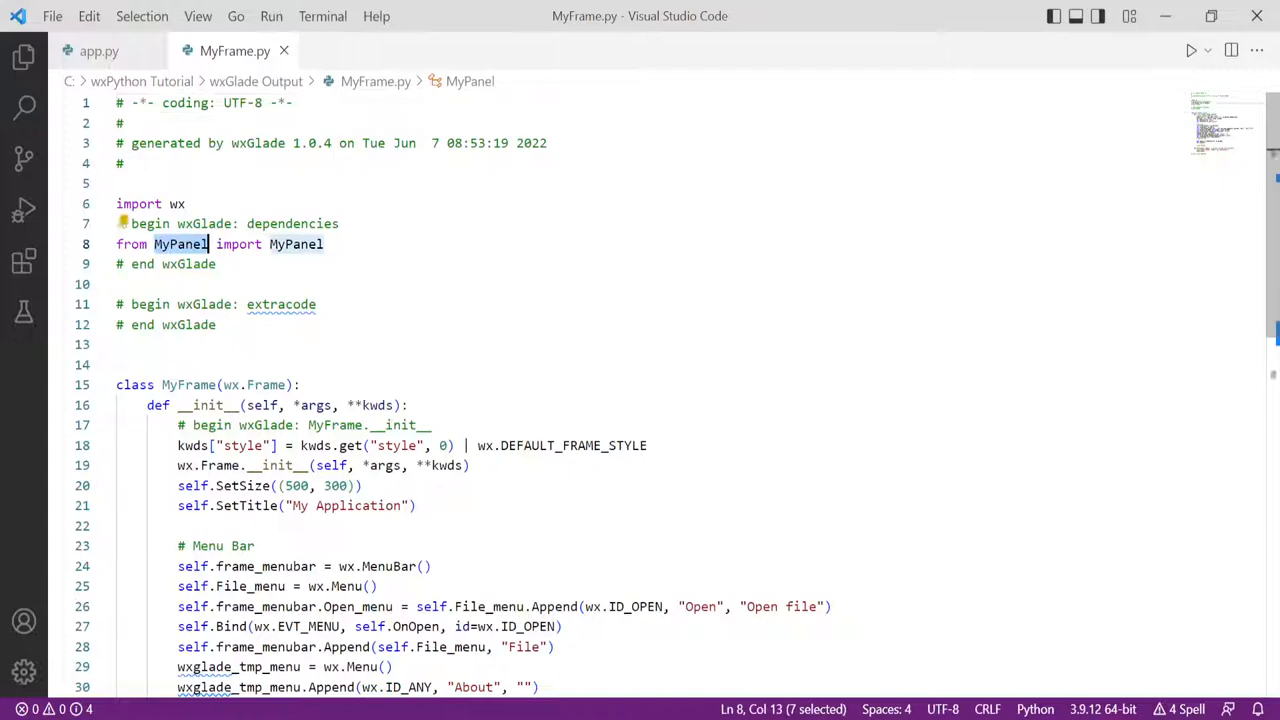
{"action": "scroll", "scroll_direction": "down", "scroll_amount": 3}
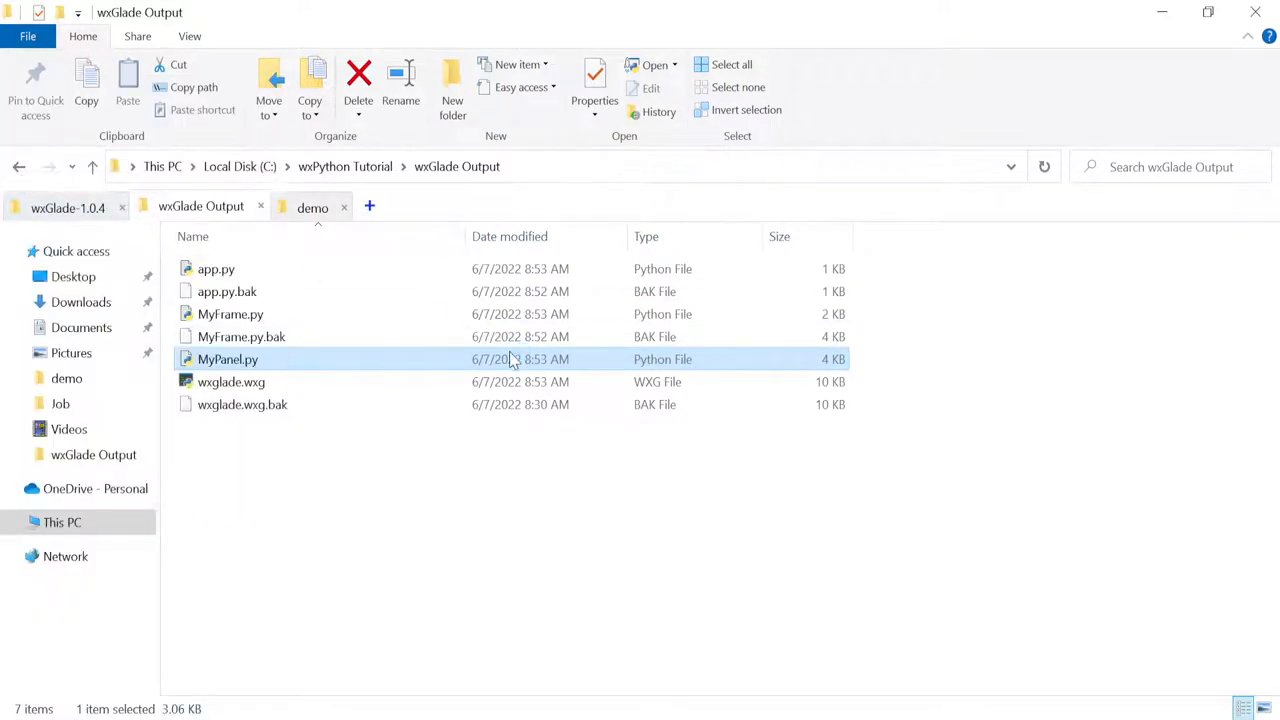
{"action": "double_click", "coordinate": [228, 360]}
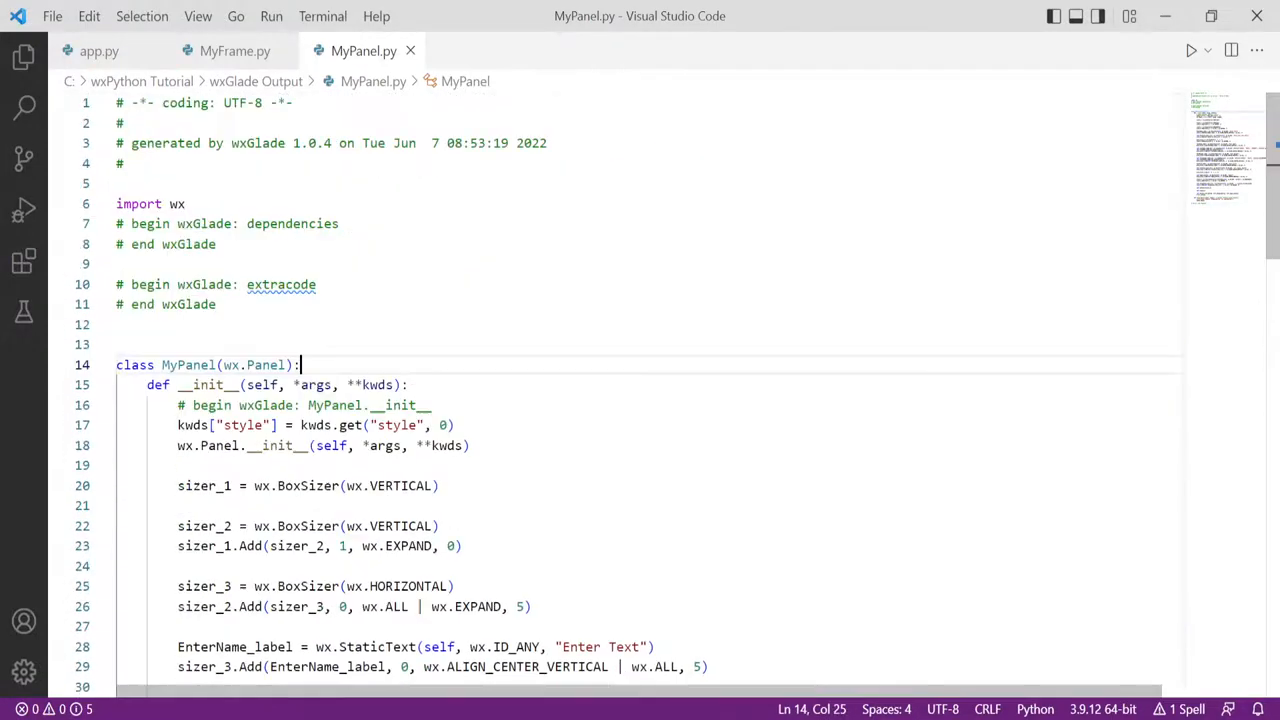
{"action": "scroll", "scroll_direction": "down", "scroll_amount": 3}
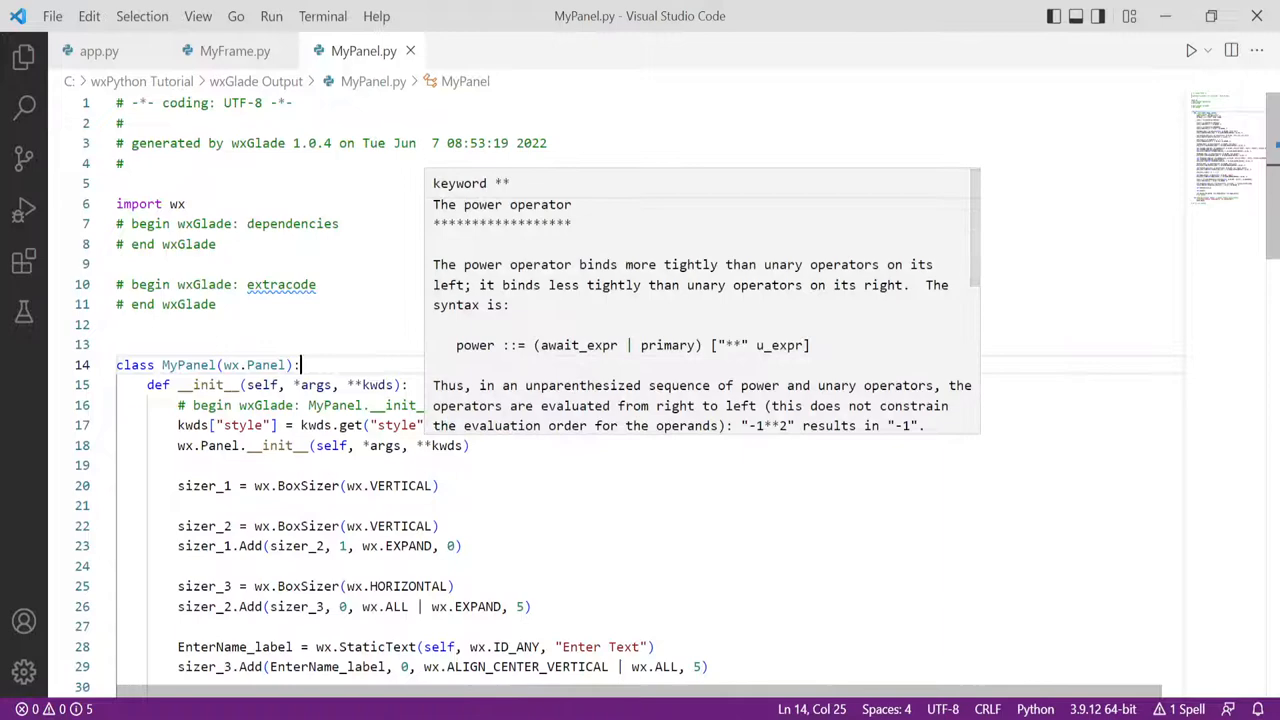
{"action": "scroll", "scroll_direction": "down", "scroll_amount": 3}
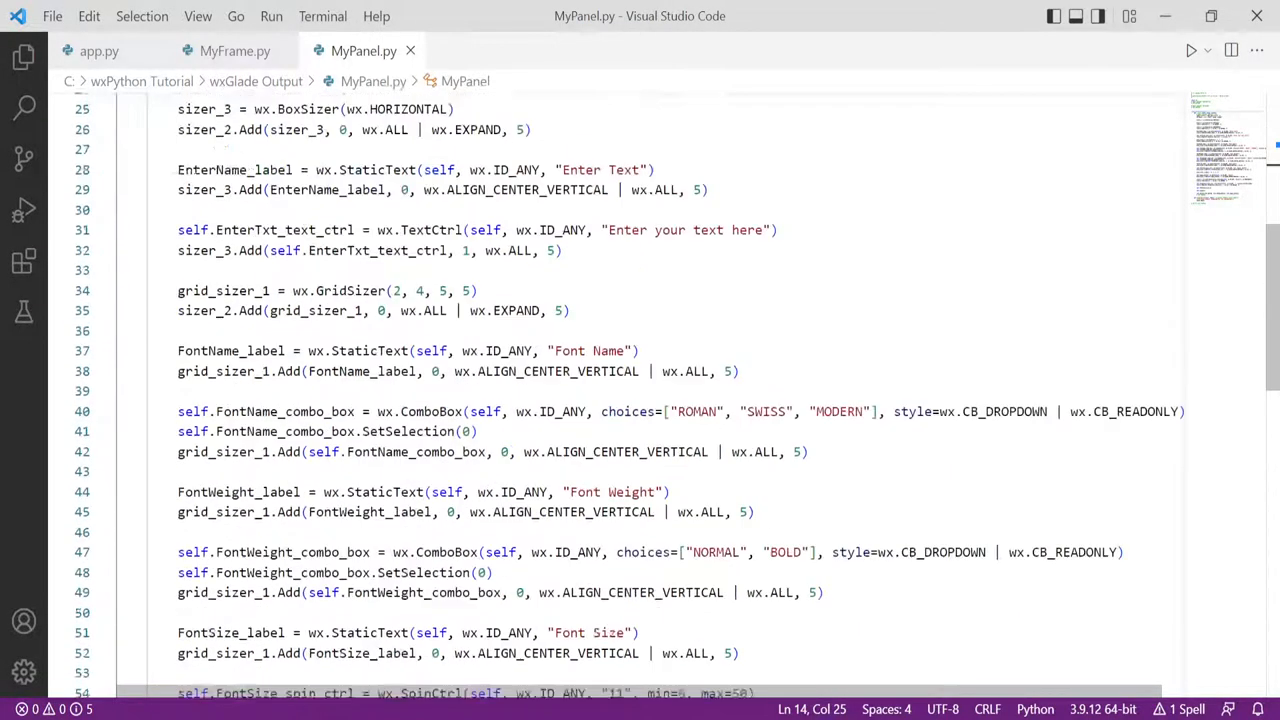
{"action": "left_click", "coordinate": [244, 50]}
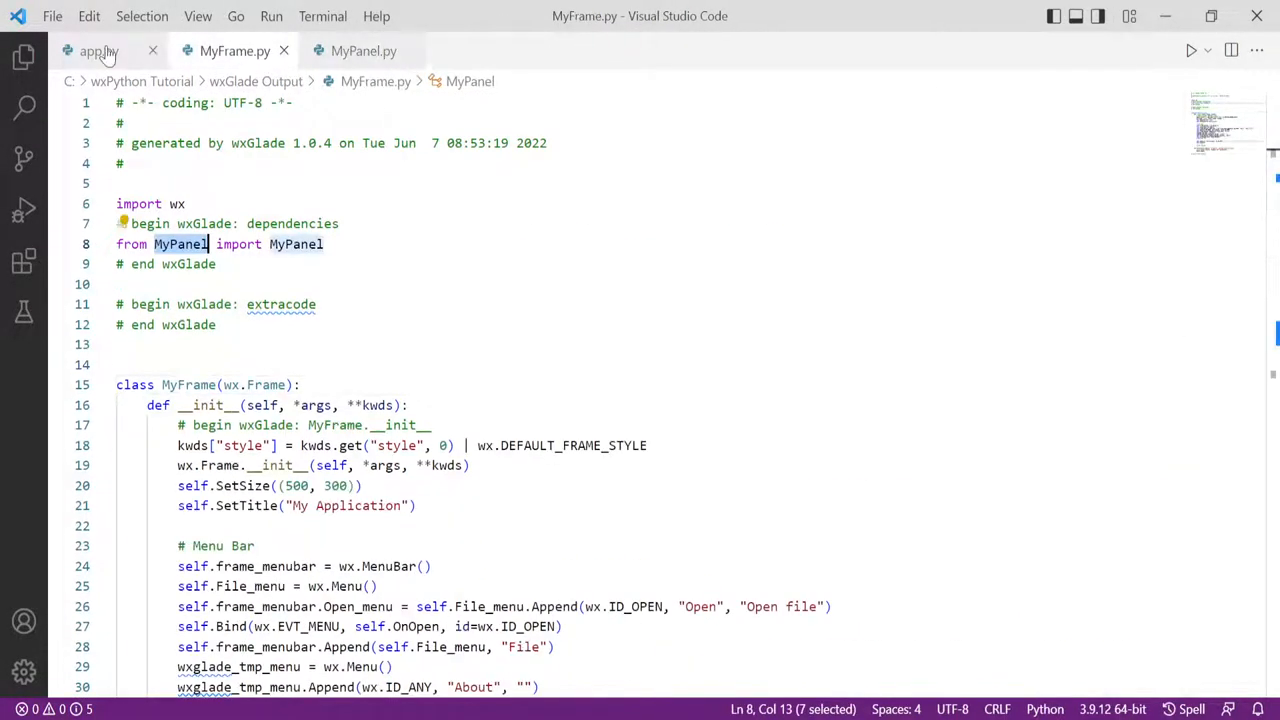
{"action": "left_click", "coordinate": [96, 50]}
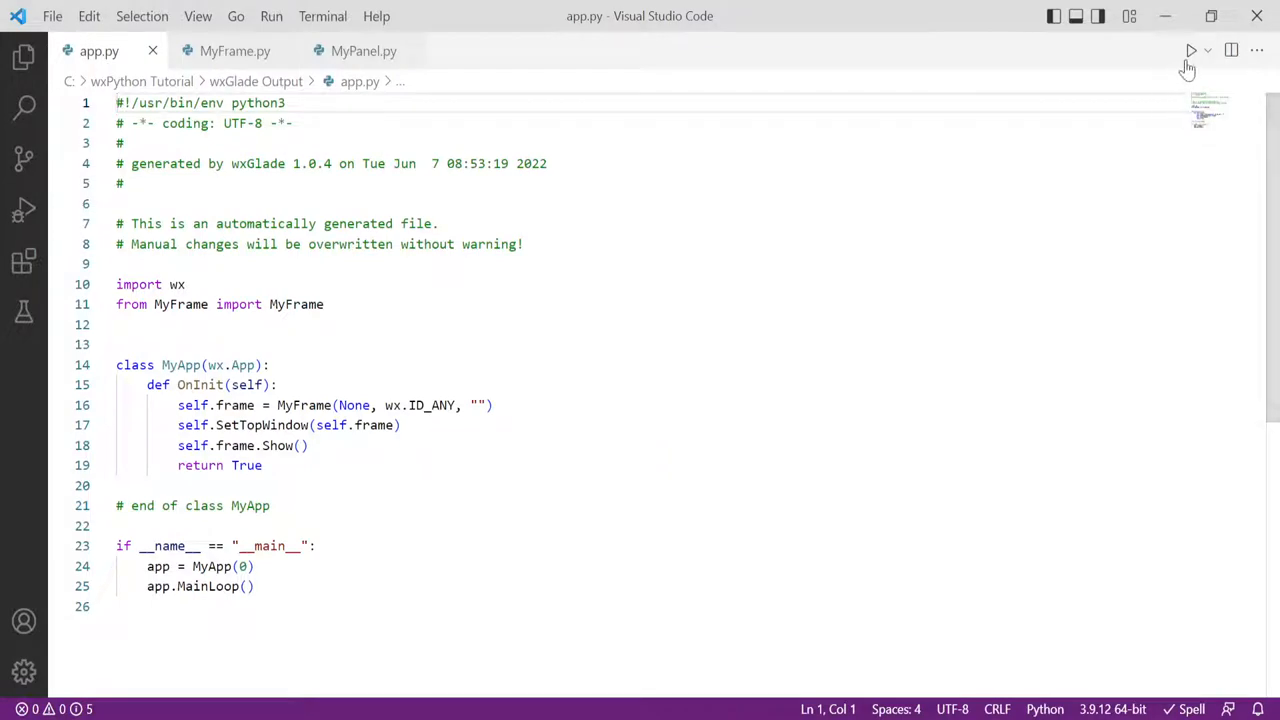
Step: Run app.py to launch the My Application window, then close it
{"action": "left_click", "coordinate": [1188, 50]}
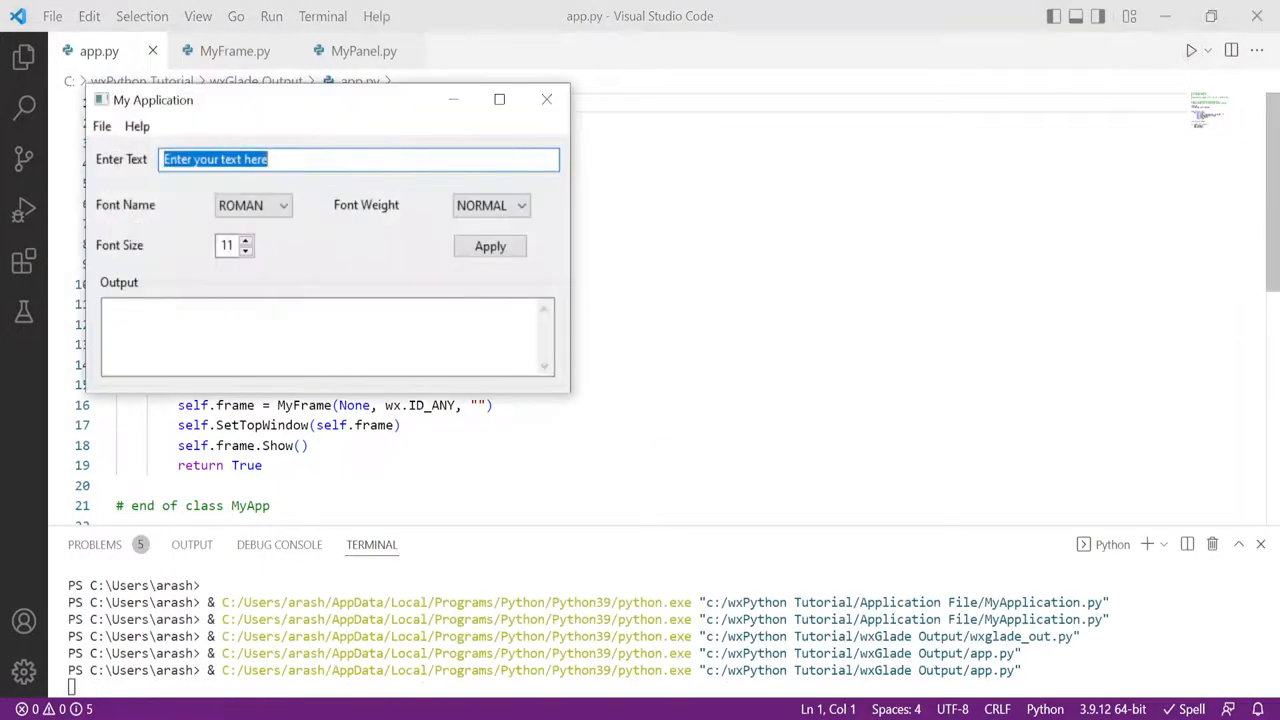
{"action": "mouse_move", "coordinate": [546, 100]}
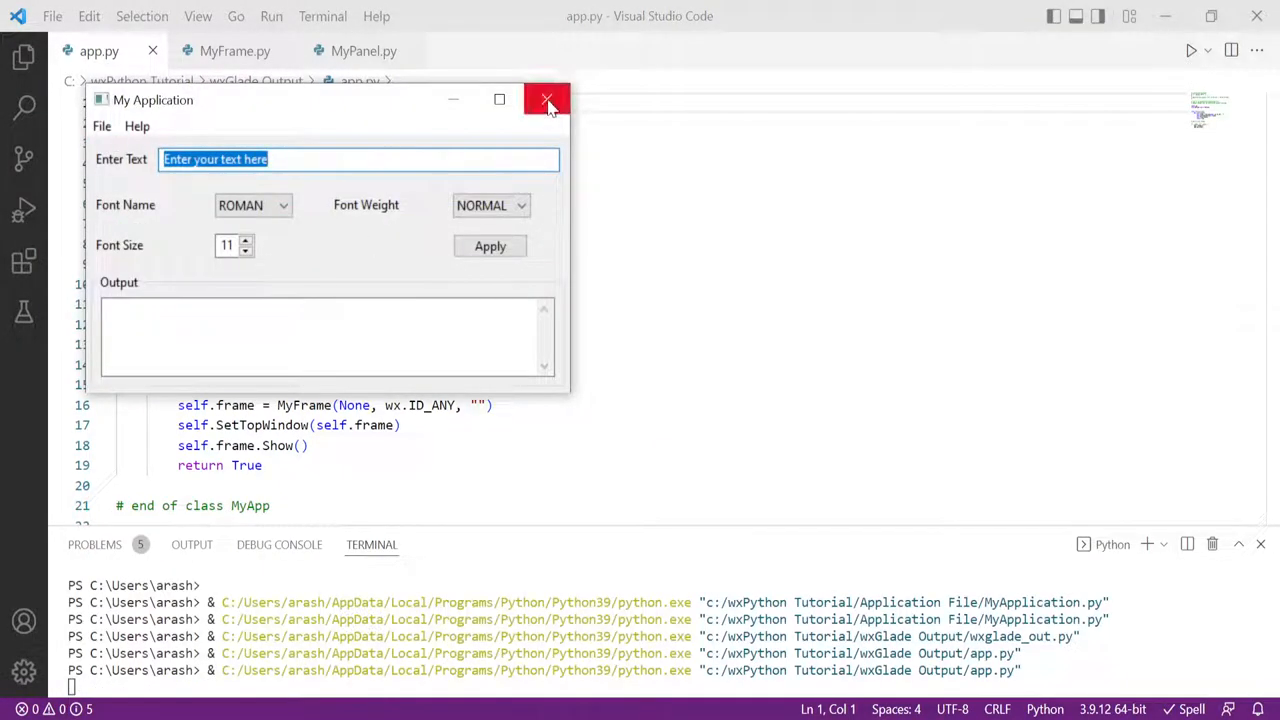
{"action": "left_click", "coordinate": [548, 100]}
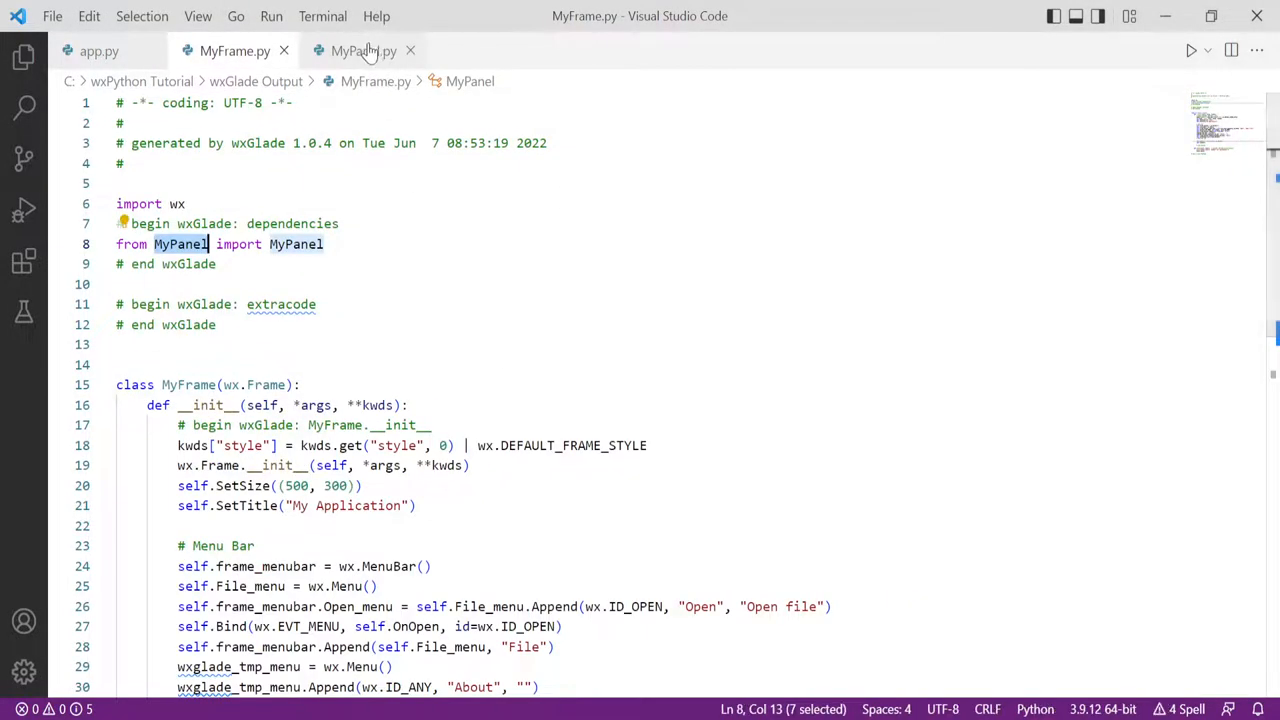
Step: Review the OnApplyButton stub in MyPanel.py, then return to the wxGlade project
{"action": "left_click", "coordinate": [358, 52]}
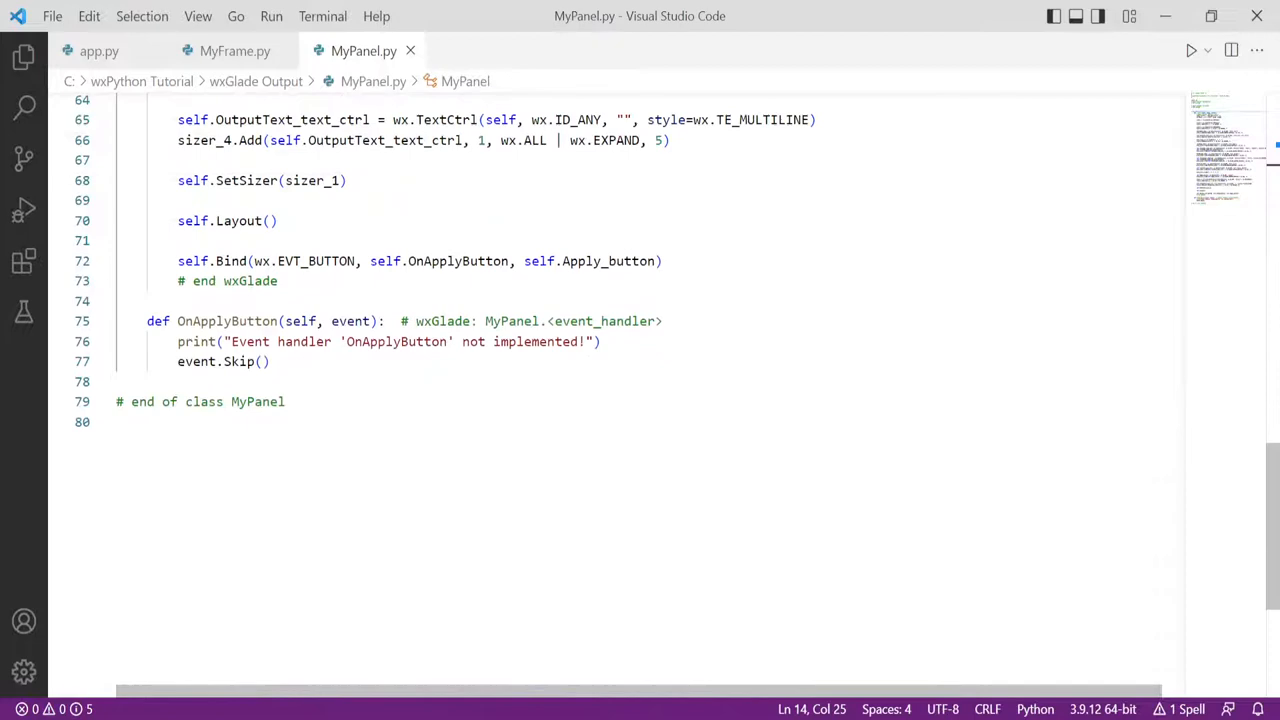
{"action": "double_click", "coordinate": [228, 320]}
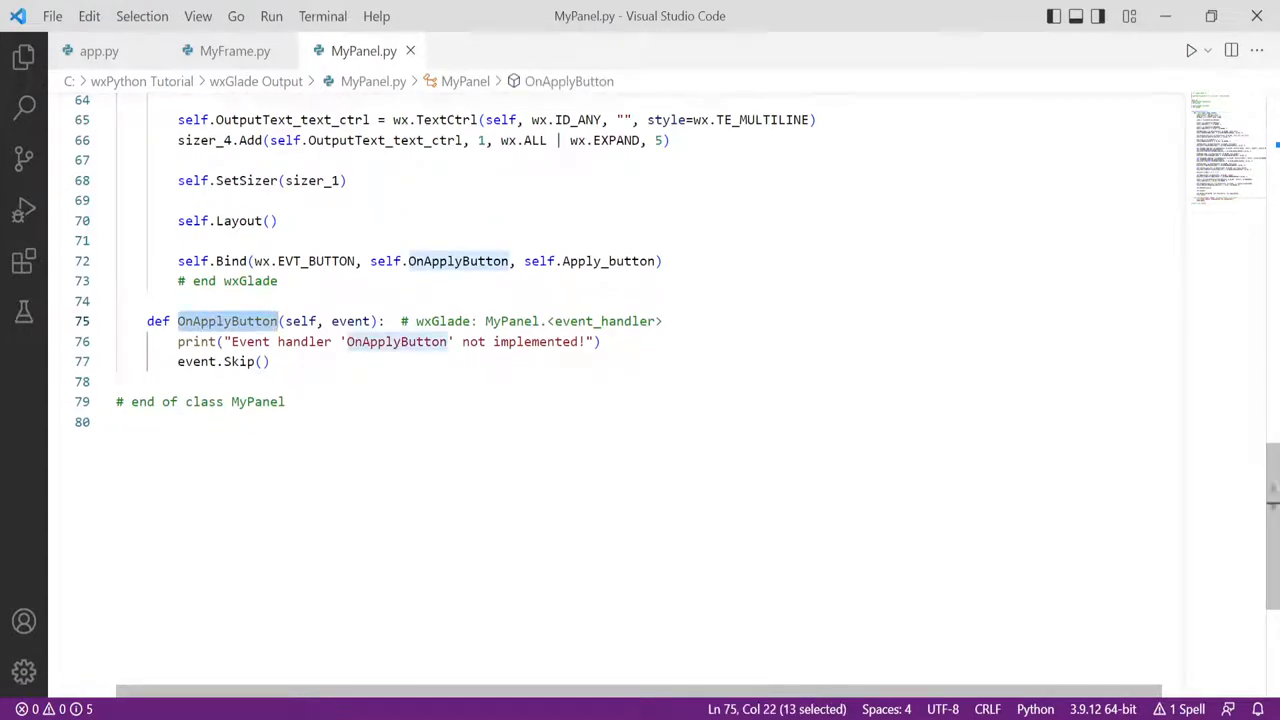
{"action": "left_click", "coordinate": [120, 380]}
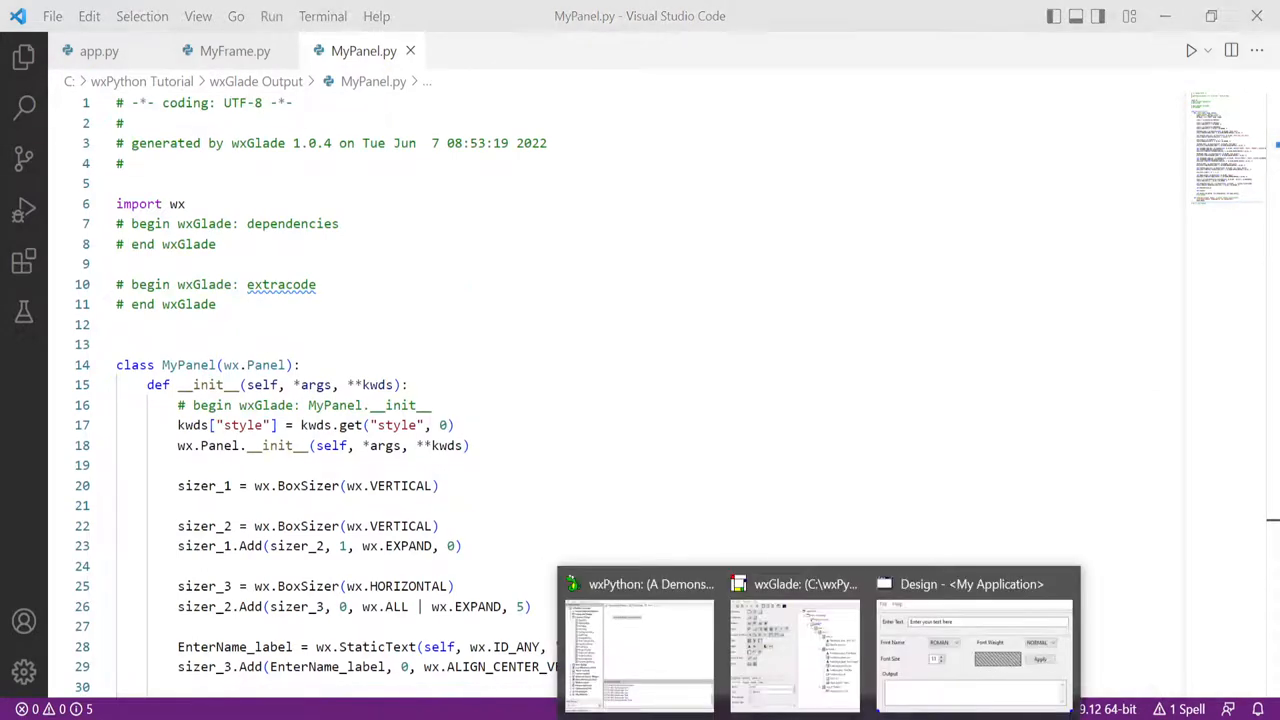
{"action": "left_click", "coordinate": [792, 584]}
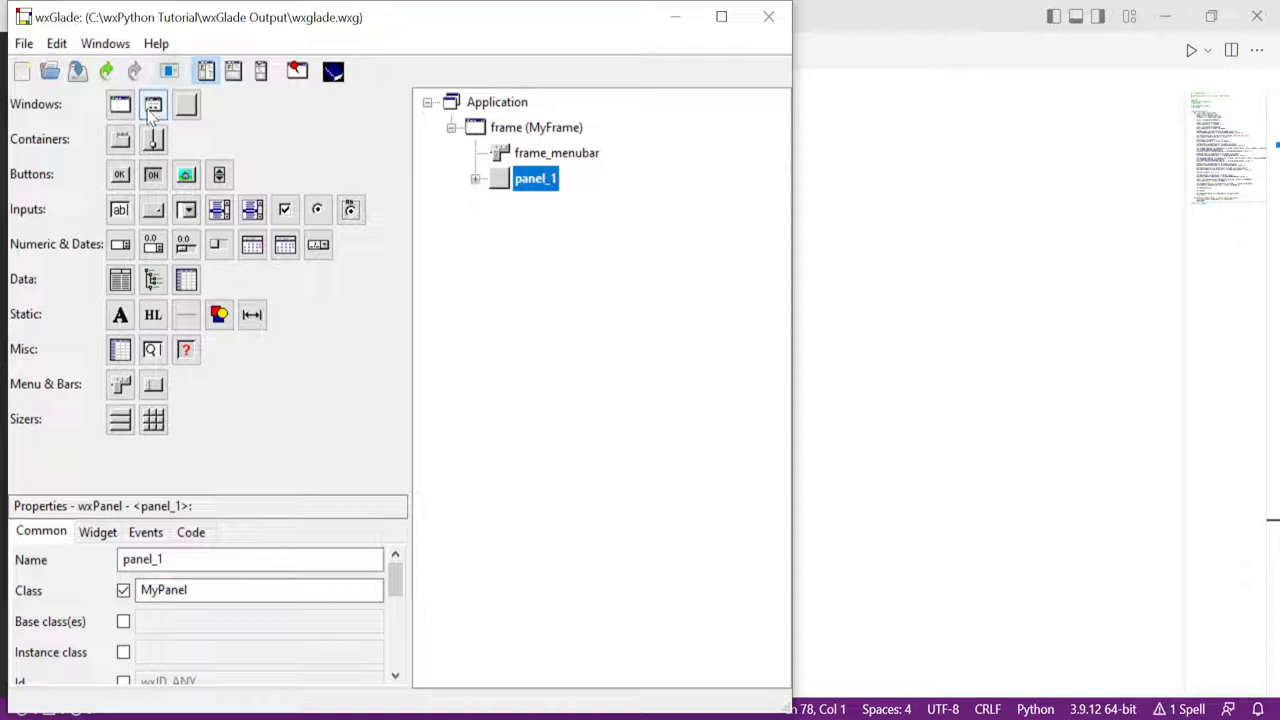
Step: Add a top-level wxDialog named MyDialog with OK and Cancel buttons
{"action": "left_click", "coordinate": [152, 104]}
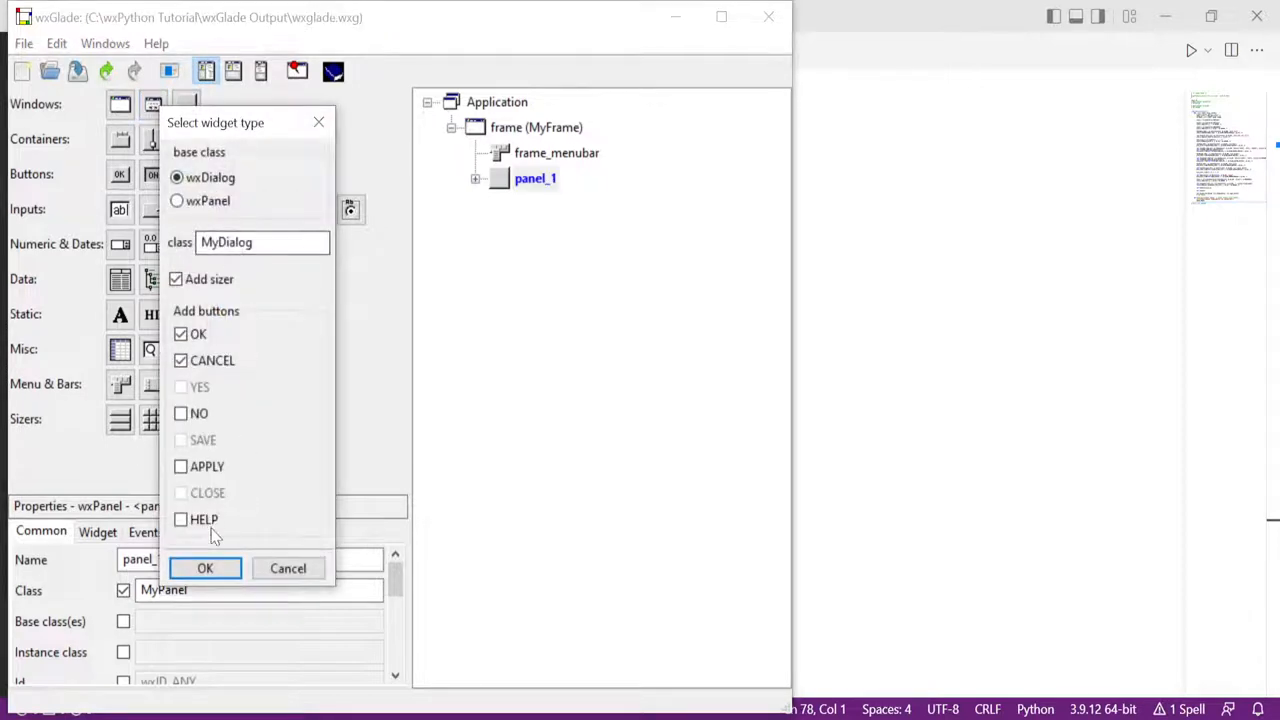
{"action": "left_click", "coordinate": [204, 568]}
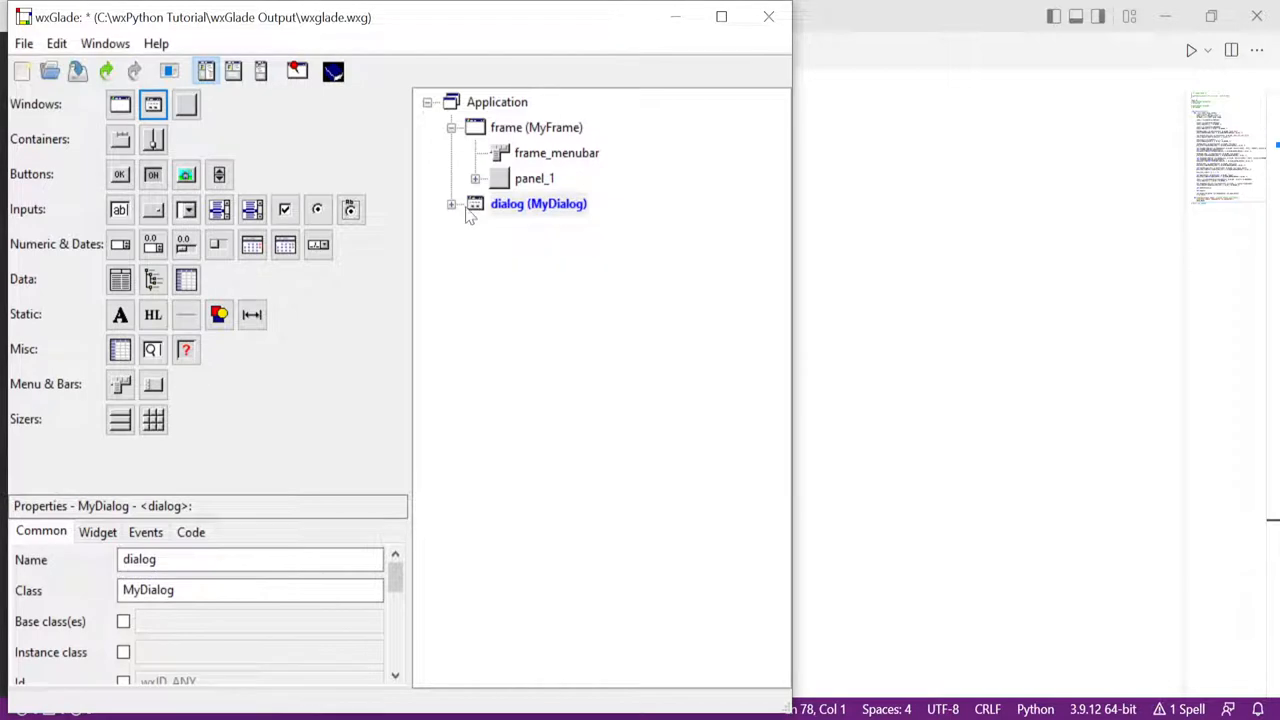
{"action": "left_click", "coordinate": [452, 204]}
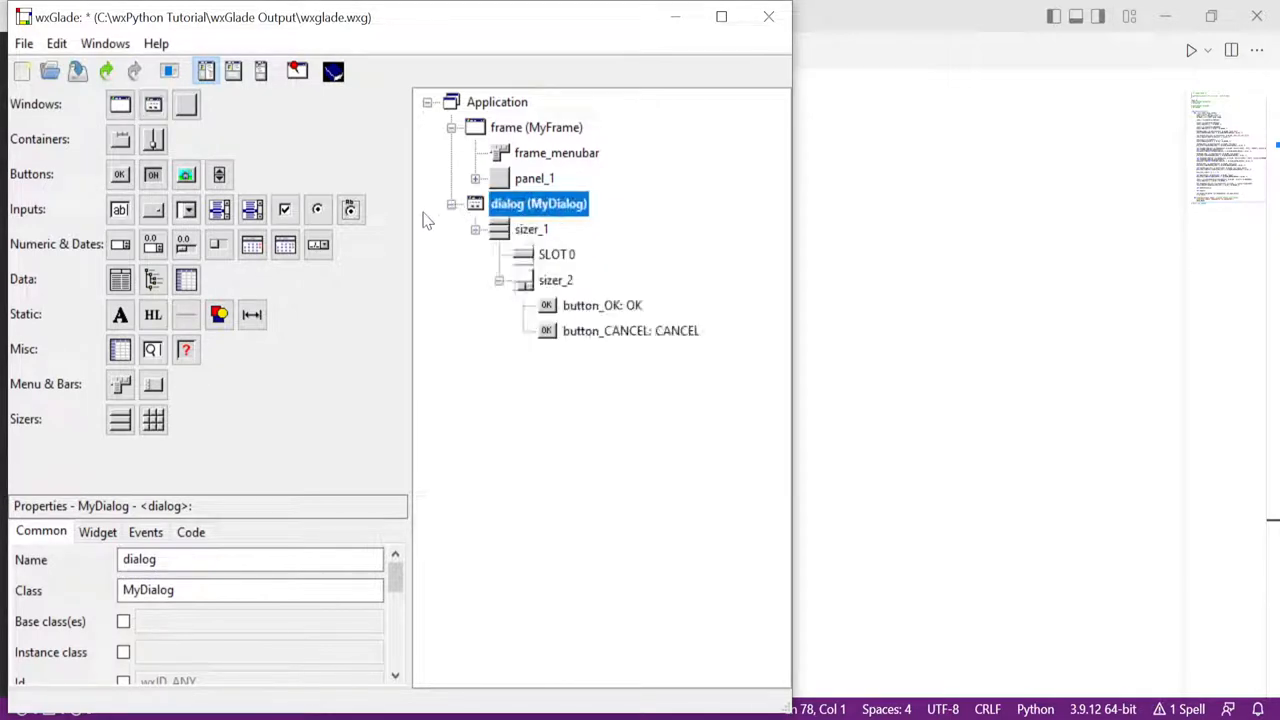
{"action": "left_click", "coordinate": [452, 204]}
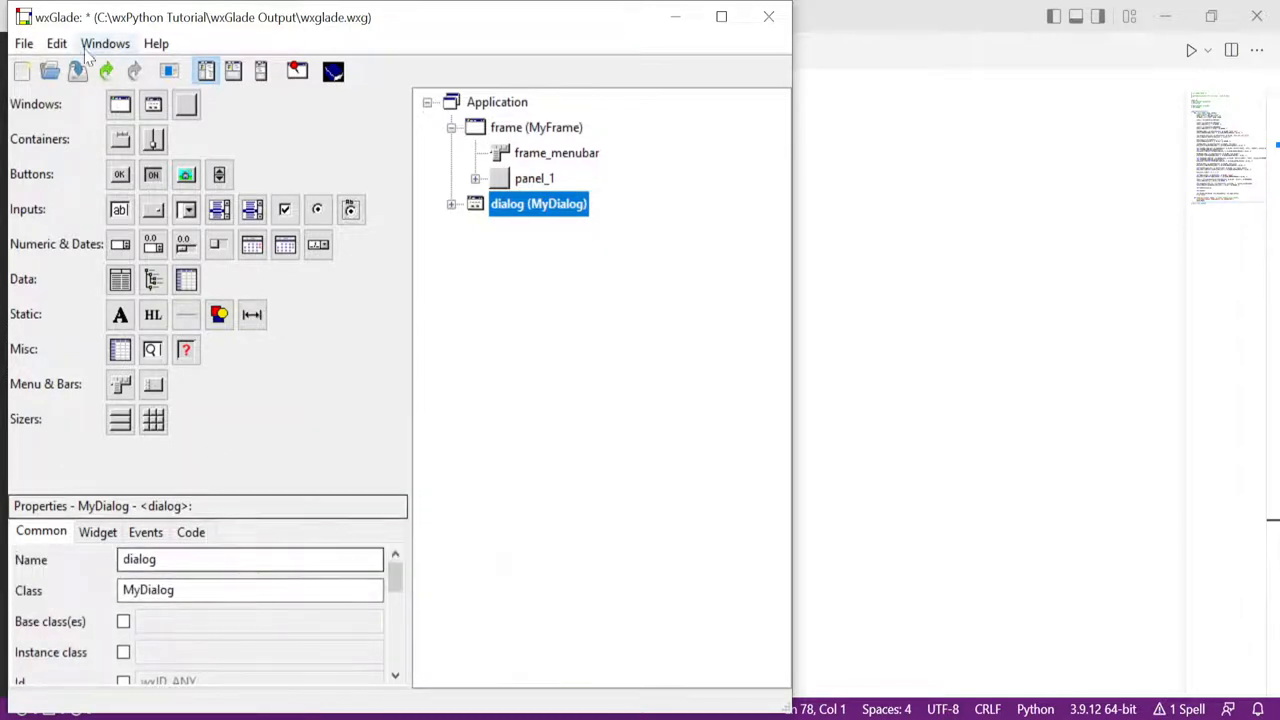
{"action": "mouse_move", "coordinate": [166, 72]}
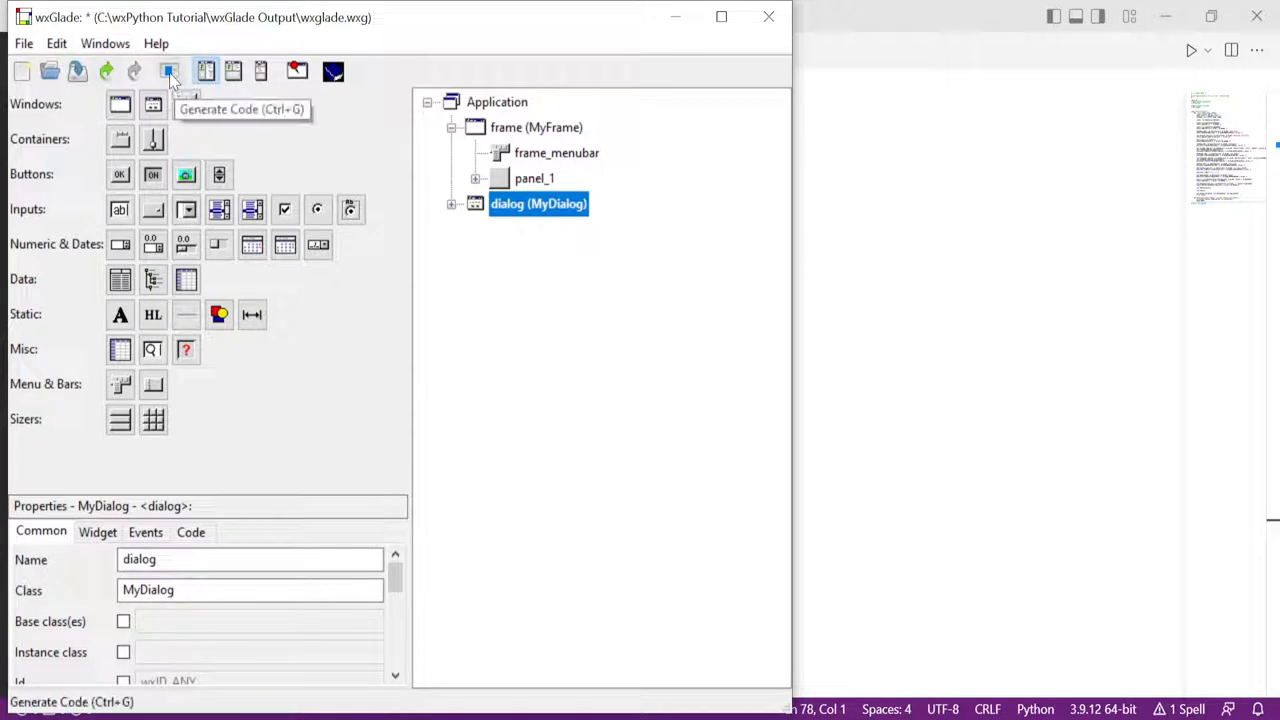
Step: Regenerate the Python code and bring up the output folder
{"action": "left_click", "coordinate": [168, 72]}
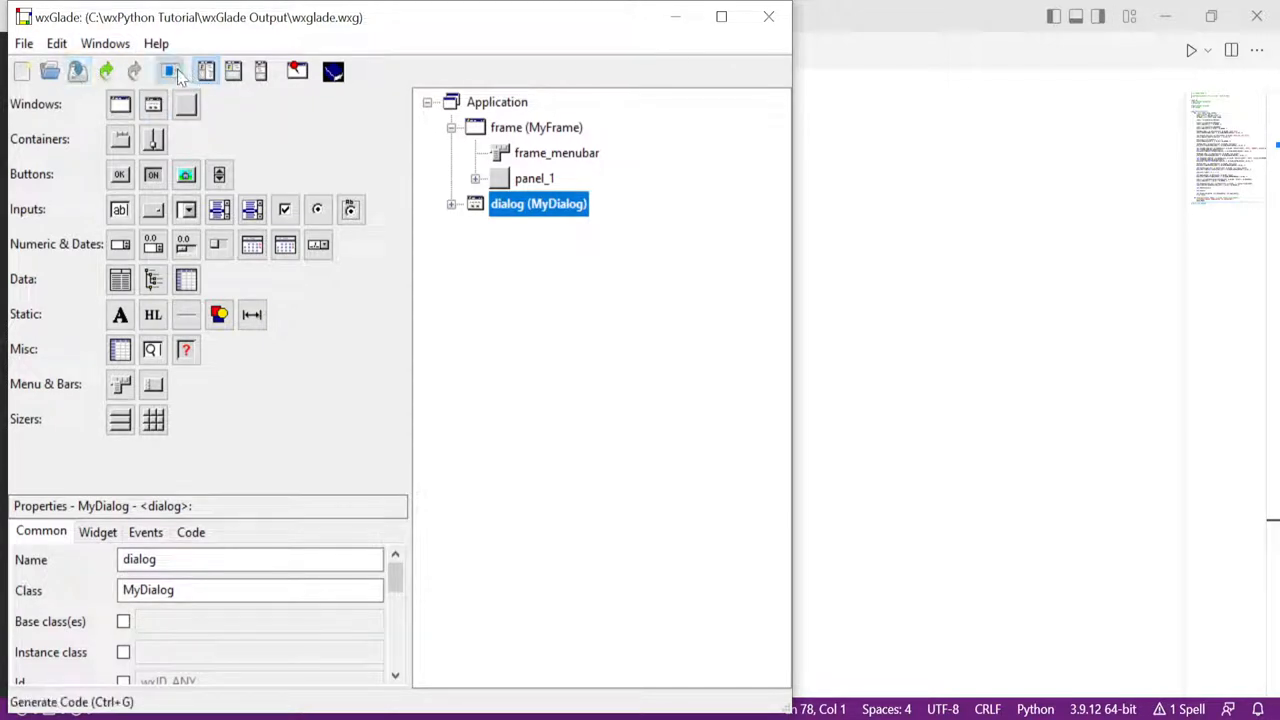
{"action": "left_click", "coordinate": [170, 72]}
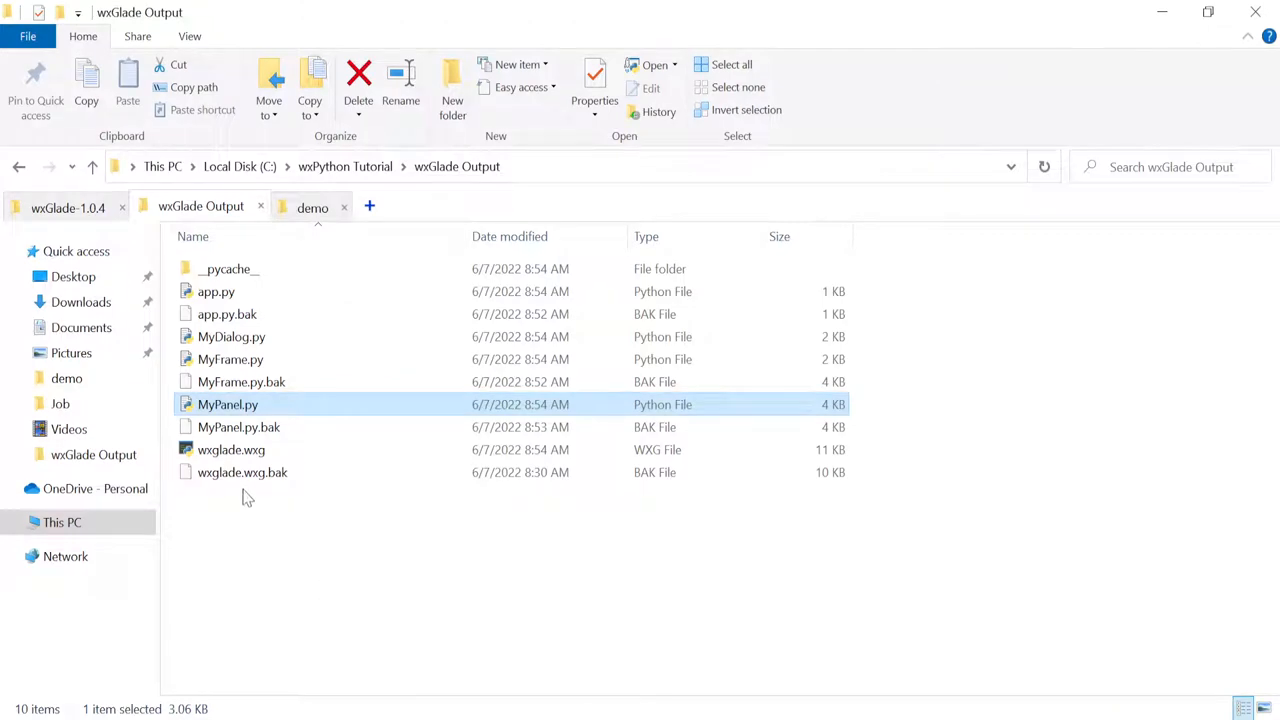
Step: Check the output folder lists MyDialog.py beside MyFrame.py and MyPanel.py
{"action": "right_click", "coordinate": [232, 336]}
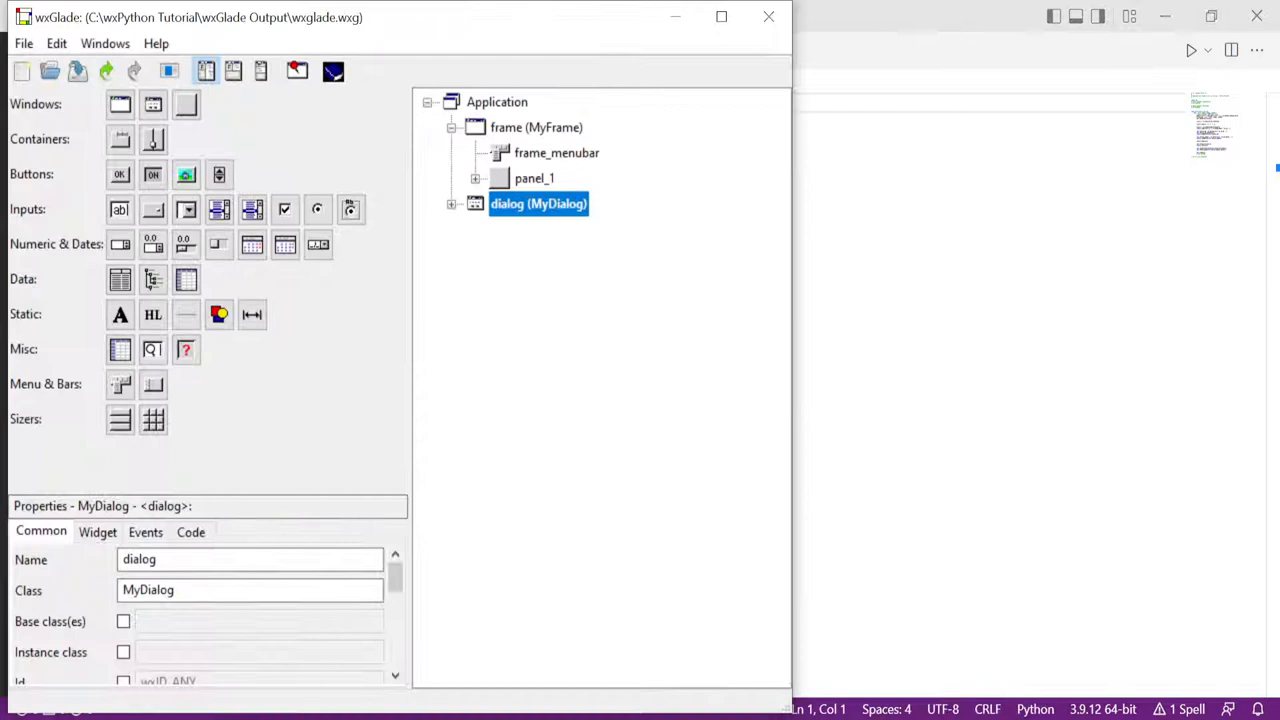
Step: Show the MyApp properties scrolled to Code Generation with separate file per class chosen
{"action": "left_click", "coordinate": [496, 100]}
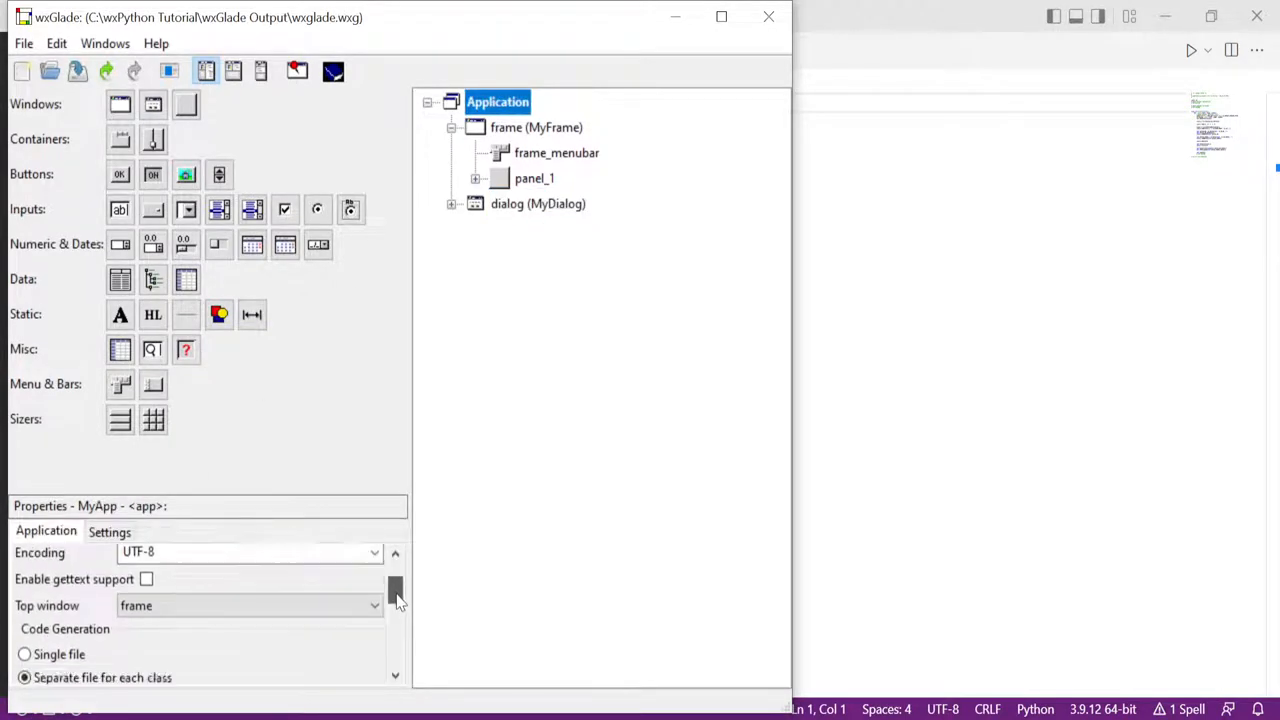
{"action": "scroll", "scroll_direction": "down", "scroll_amount": 3}
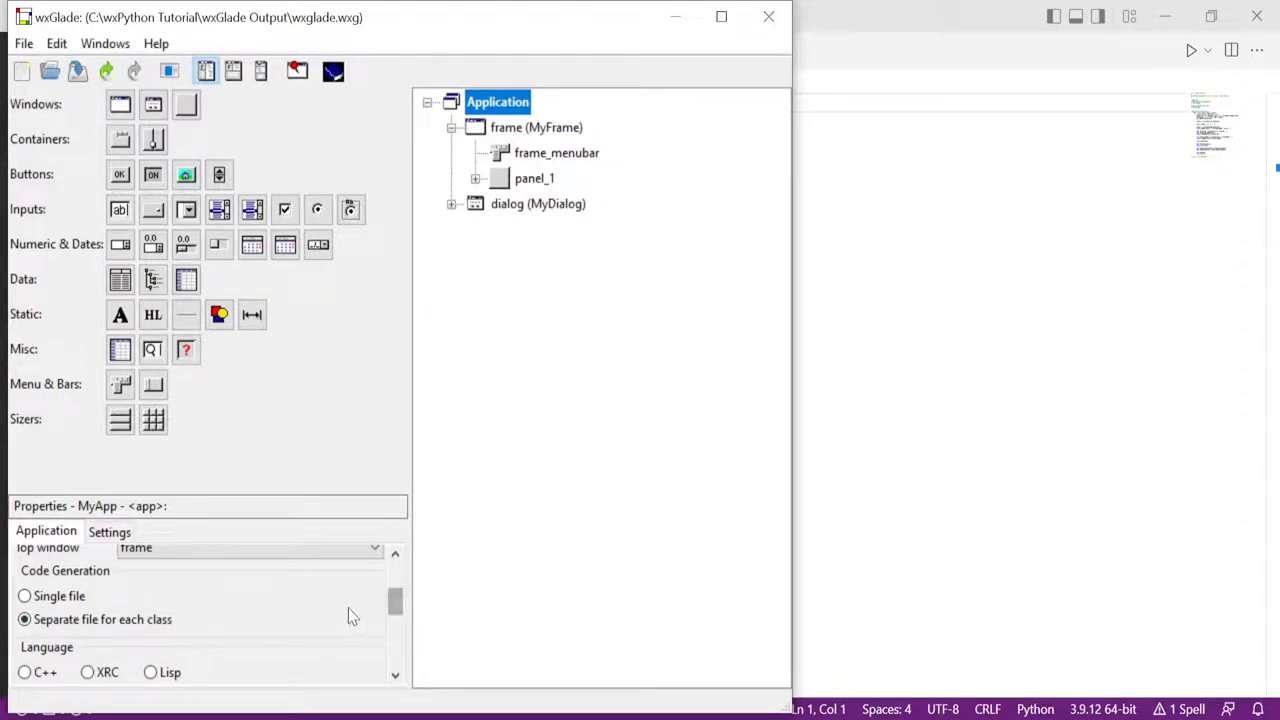
{"action": "mouse_move", "coordinate": [350, 614]}
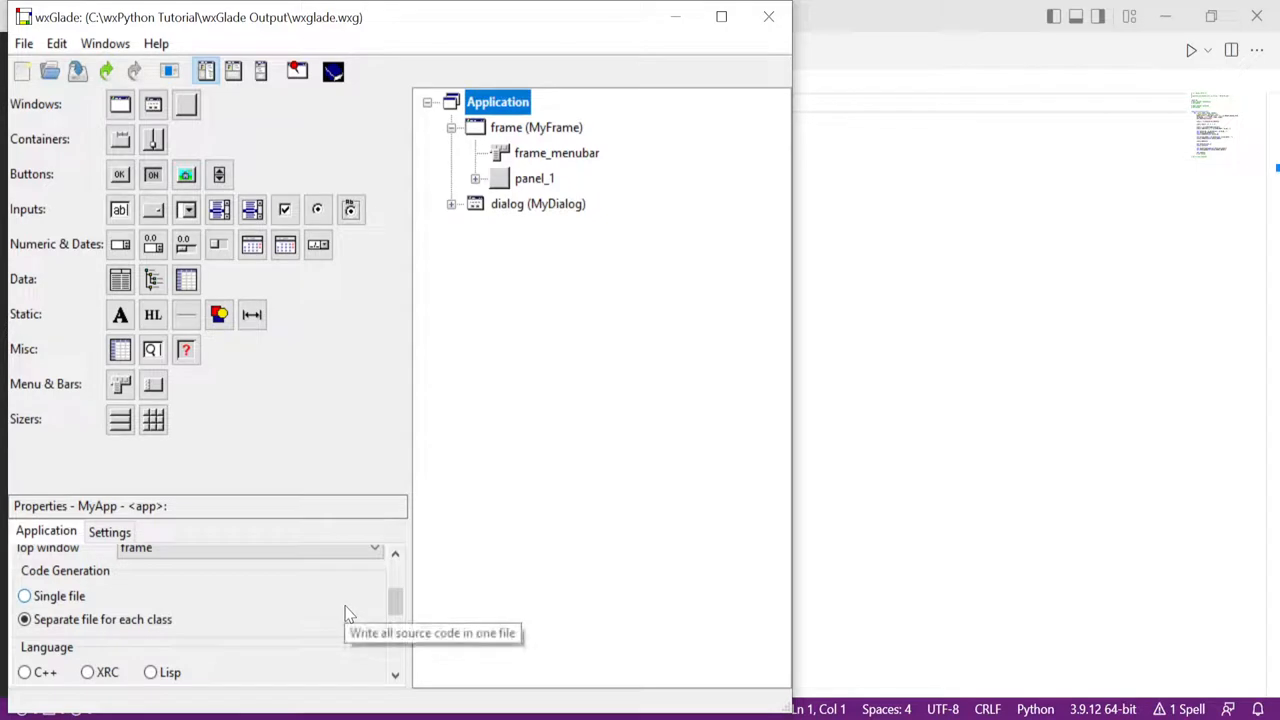
{"action": "mouse_move", "coordinate": [200, 620]}
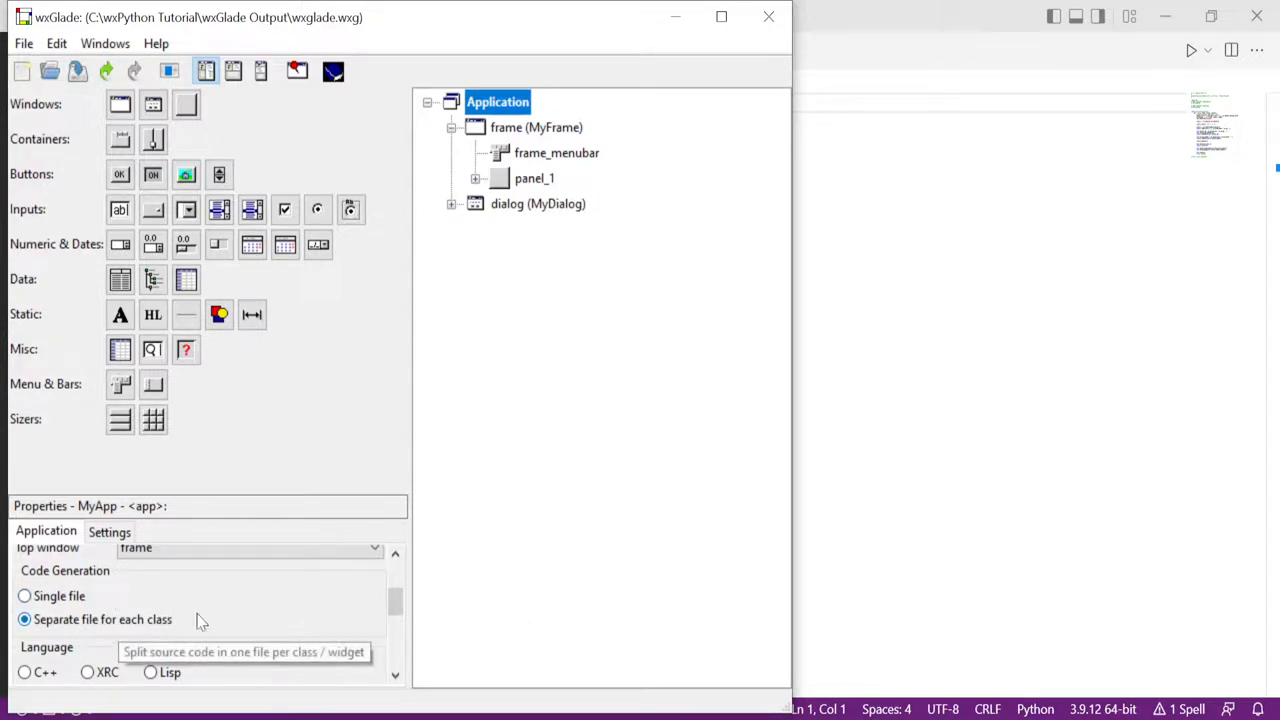
{"action": "mouse_move", "coordinate": [380, 408]}
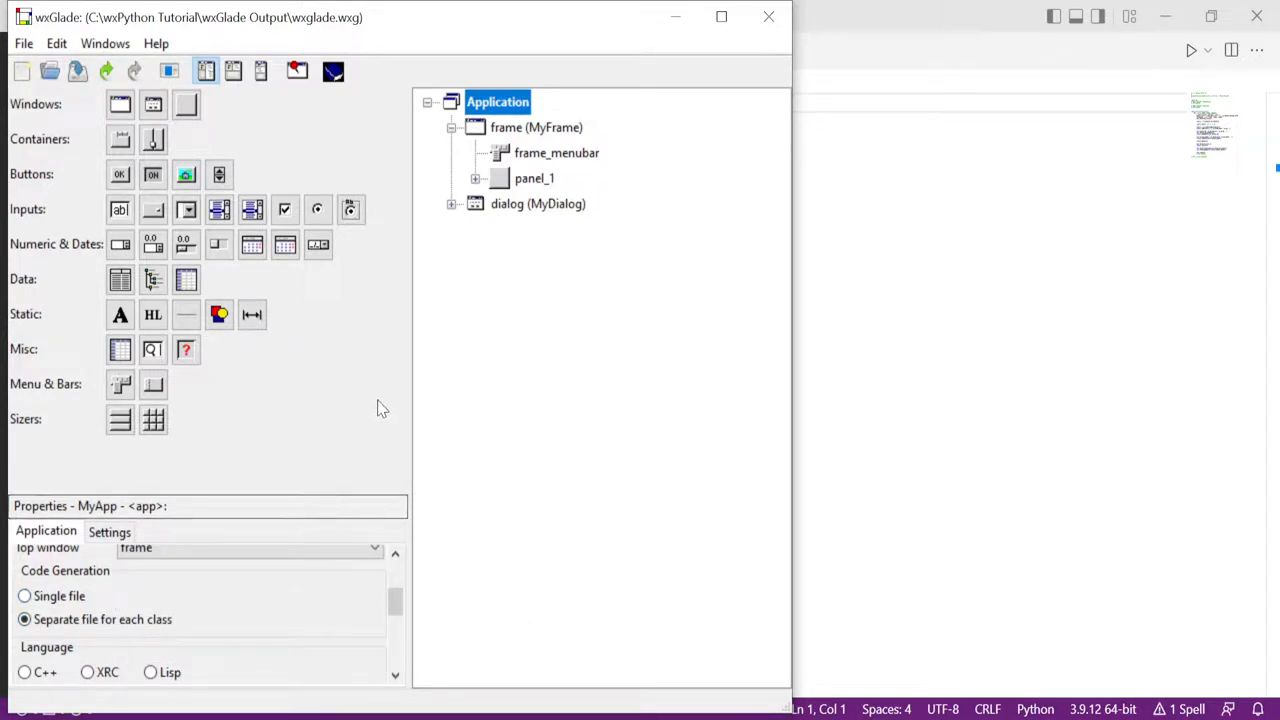